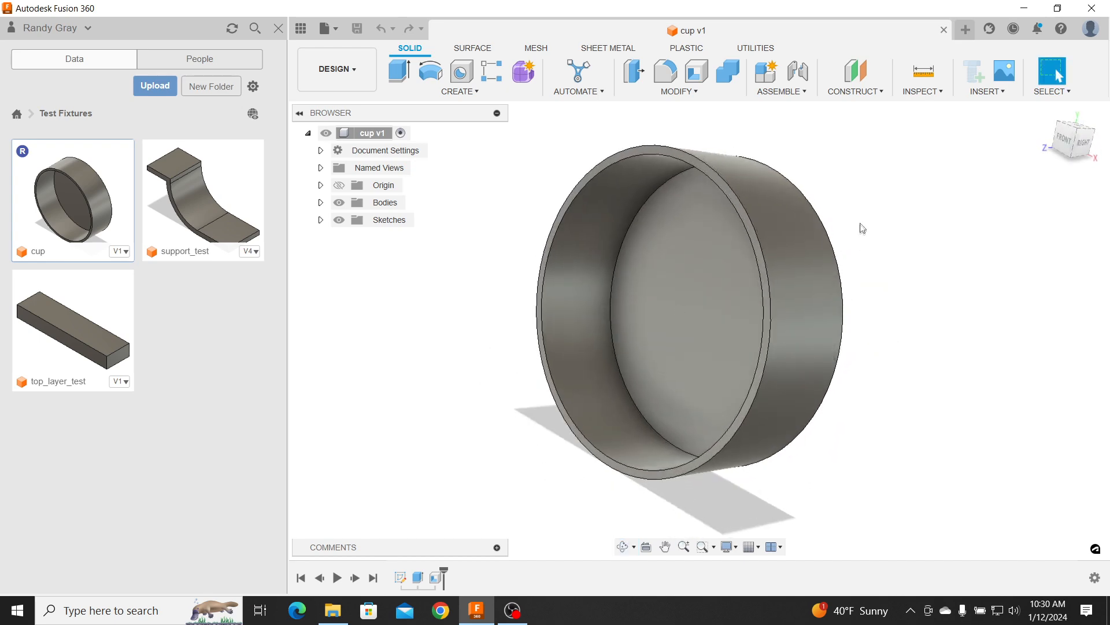
Configure 3D Print for the cup body with mesh preview on and print-utility sending off
{"action": "left_click", "coordinate": [754, 48]}
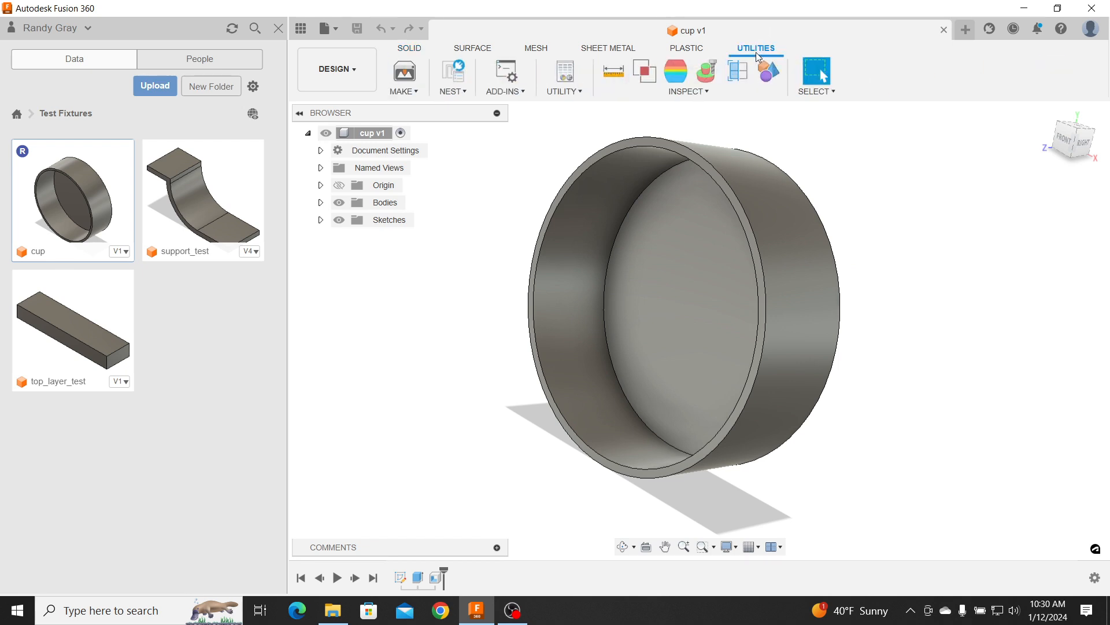
{"action": "mouse_move", "coordinate": [404, 70]}
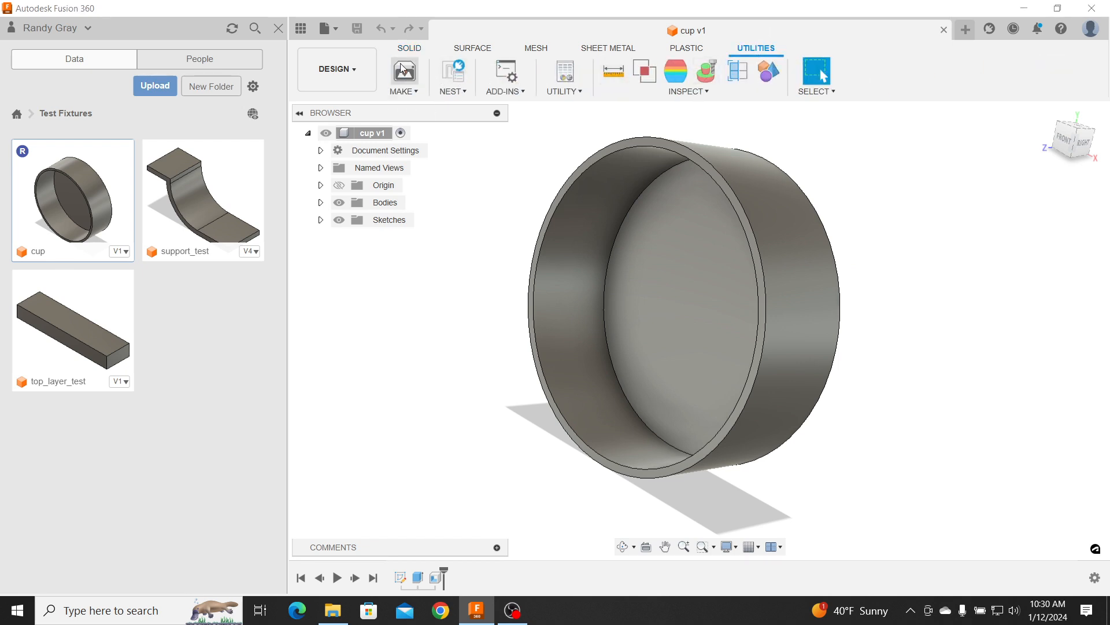
{"action": "left_click", "coordinate": [404, 72]}
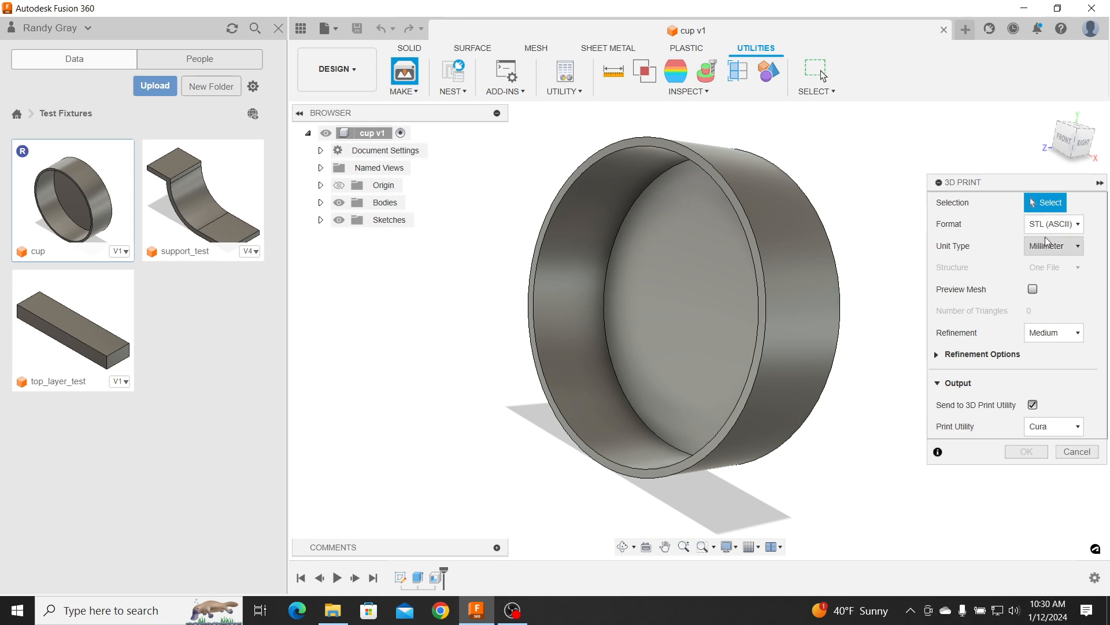
{"action": "left_click", "coordinate": [1032, 289]}
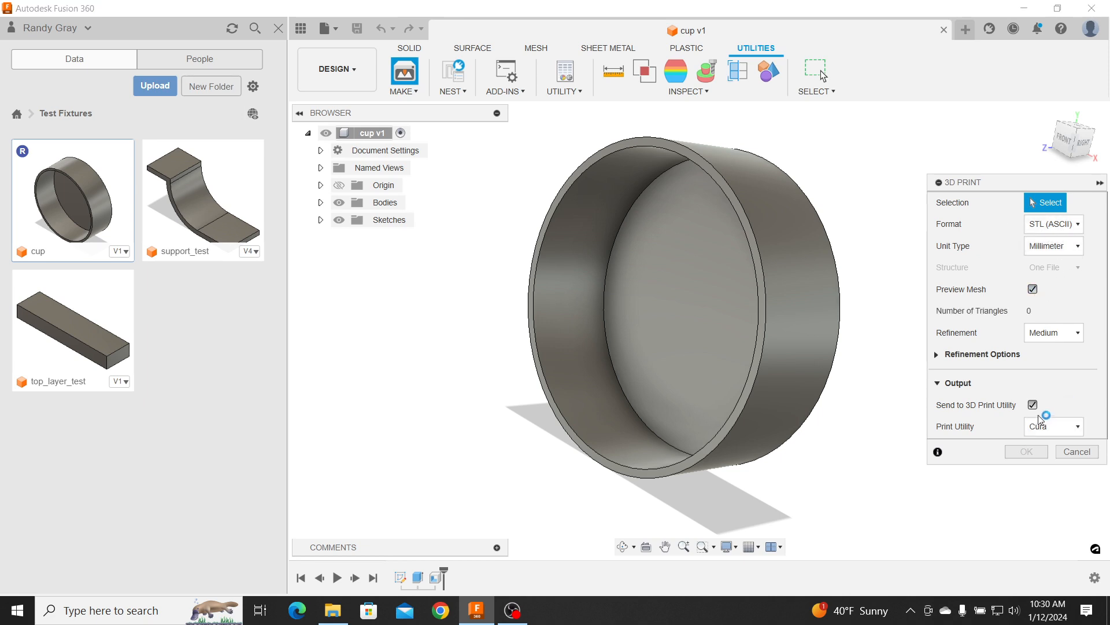
{"action": "left_click", "coordinate": [1032, 405]}
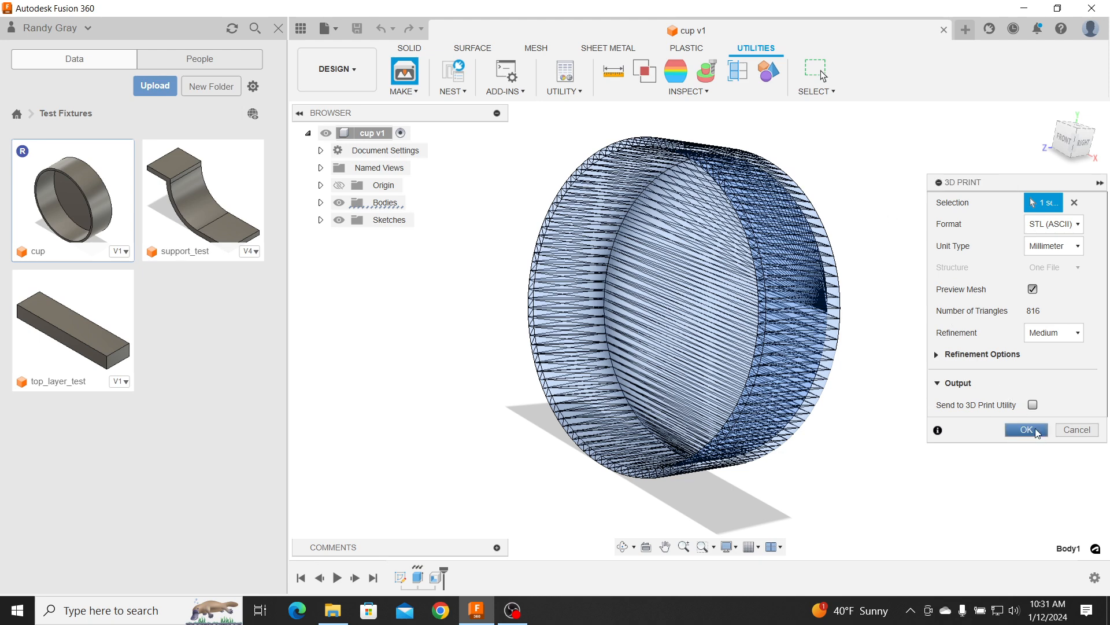
{"action": "left_click", "coordinate": [1025, 429]}
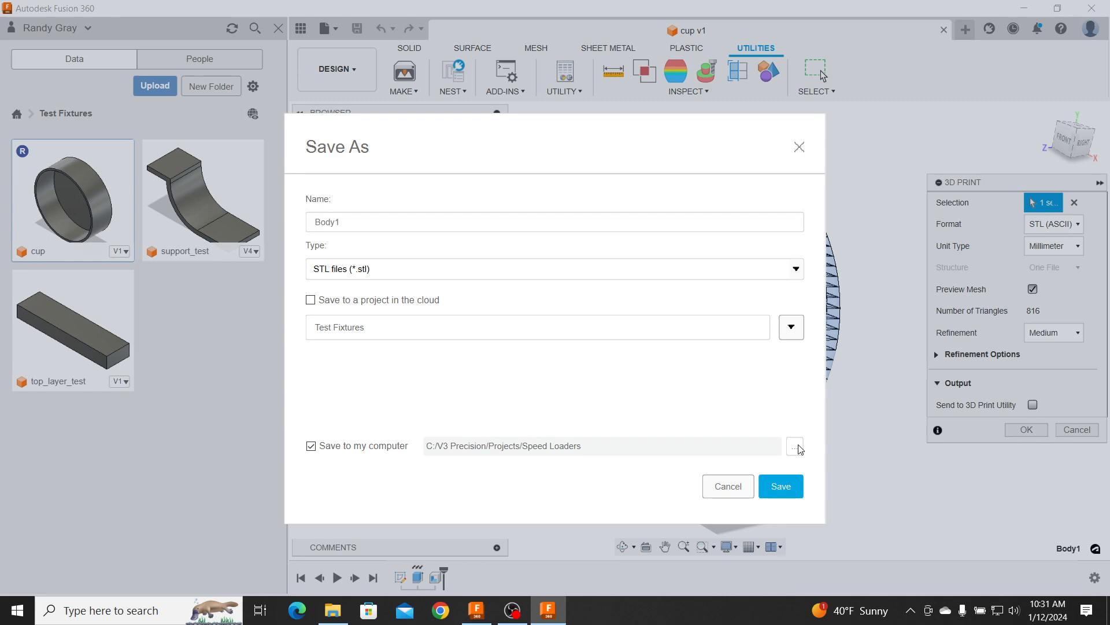
Save the mesh as cup_stl in Projects > test fixtures
{"action": "left_click", "coordinate": [796, 445]}
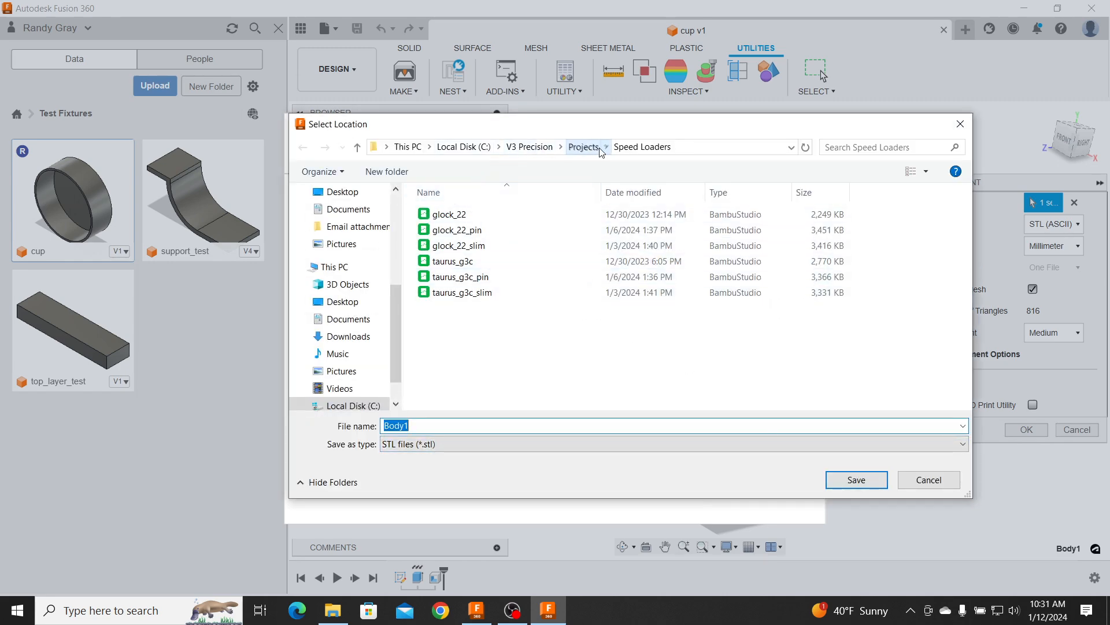
{"action": "left_click", "coordinate": [583, 147]}
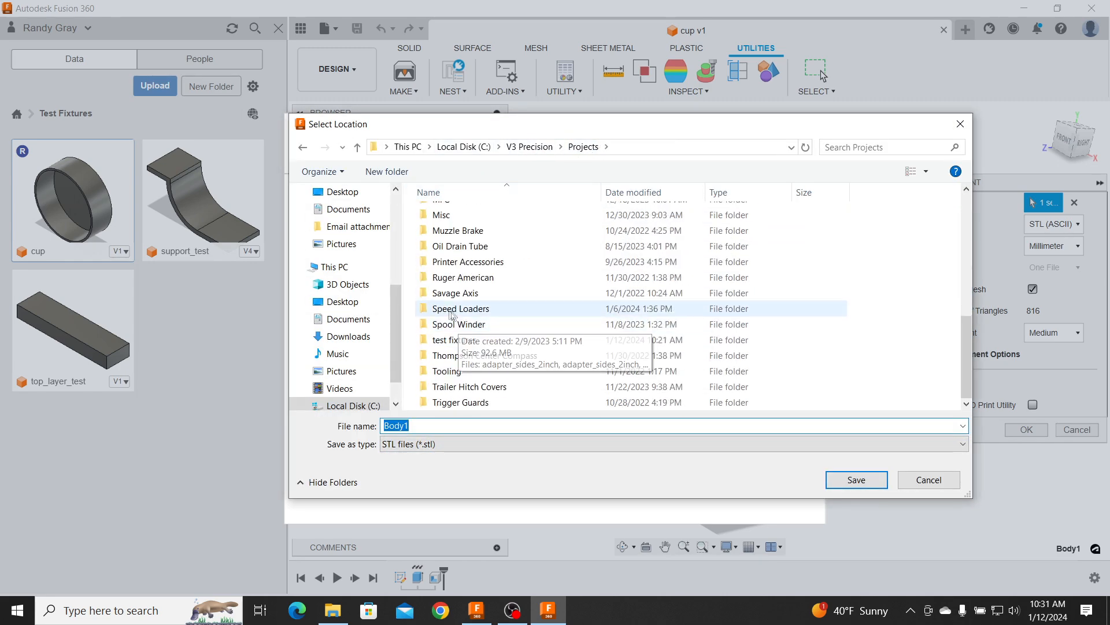
{"action": "left_click", "coordinate": [453, 339]}
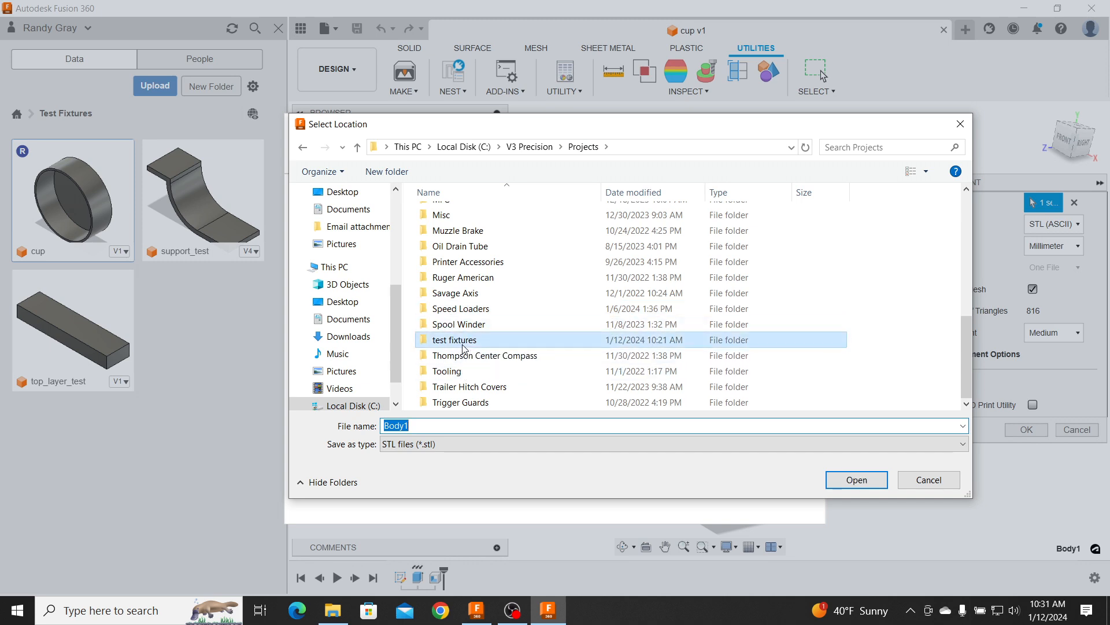
{"action": "double_click", "coordinate": [454, 339]}
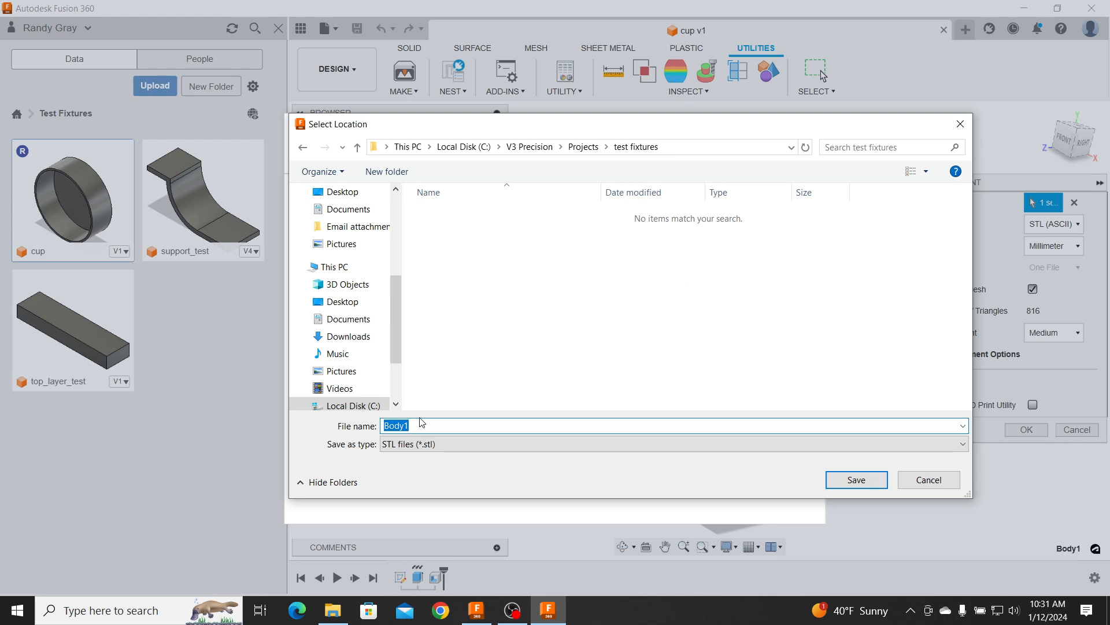
{"action": "type", "text": "cup_"}
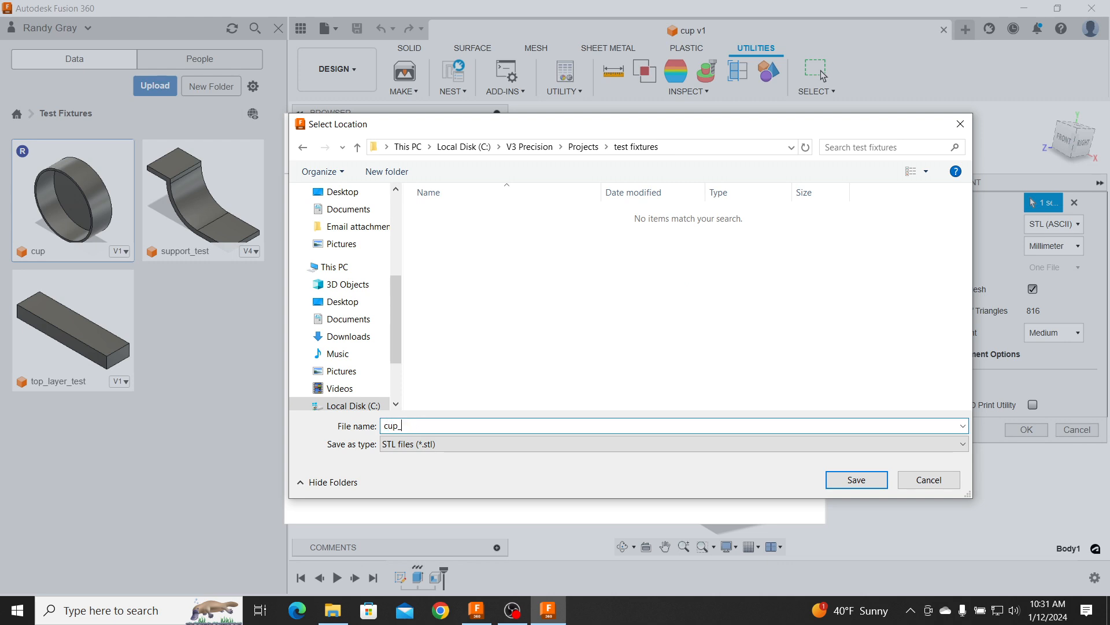
{"action": "type", "text": "stl"}
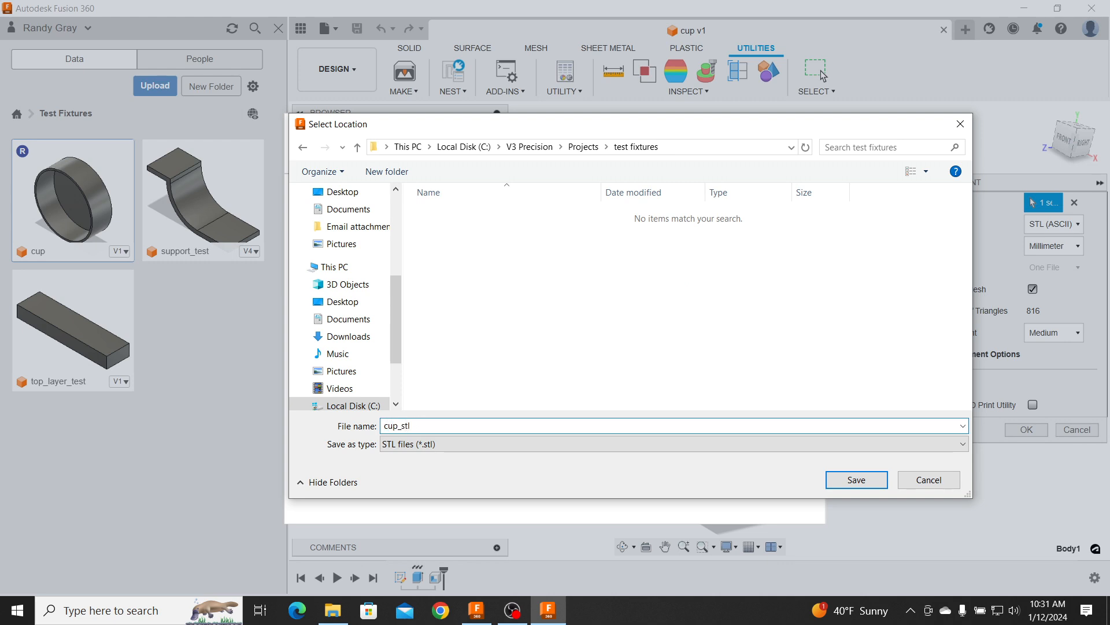
{"action": "left_click", "coordinate": [856, 479]}
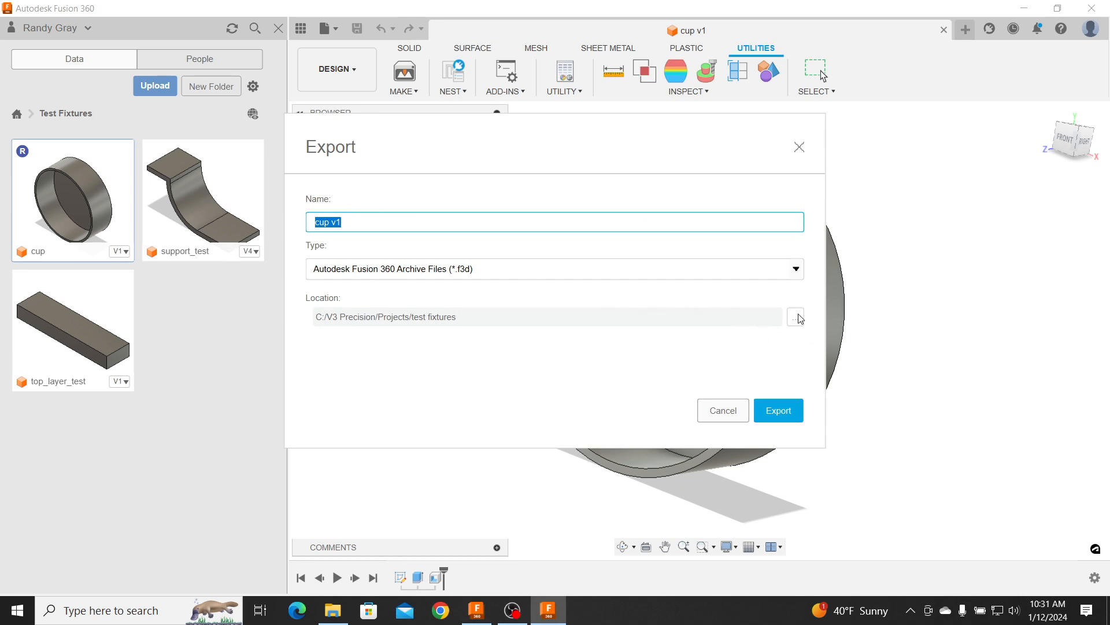
{"action": "mouse_move", "coordinate": [541, 307]}
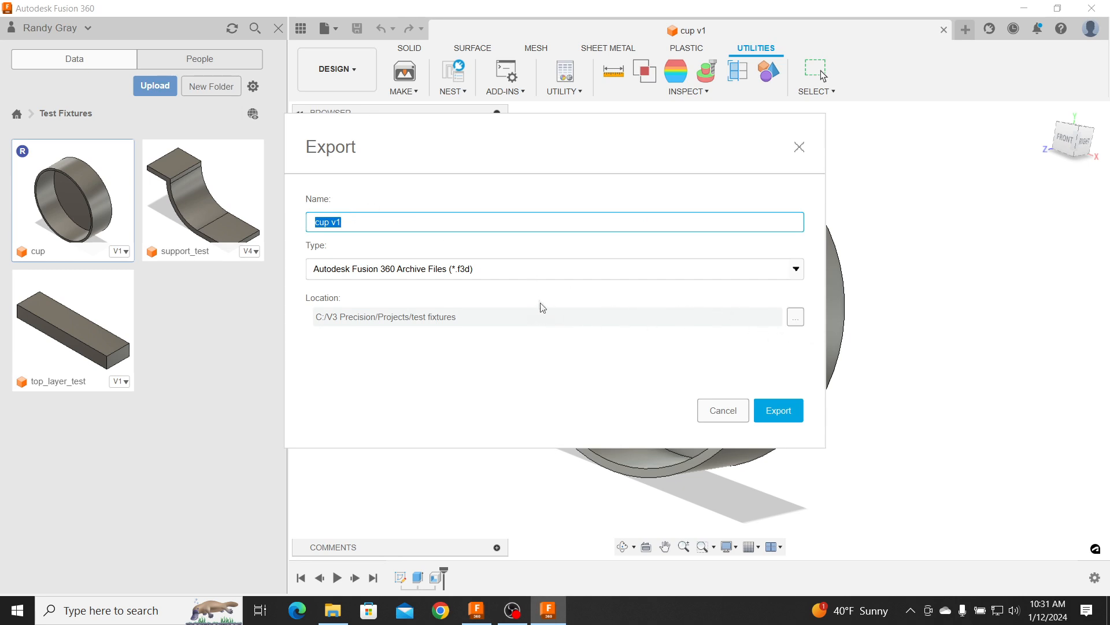
Export the cup as a STEP file named cup_step into test fixtures
{"action": "left_click", "coordinate": [796, 269]}
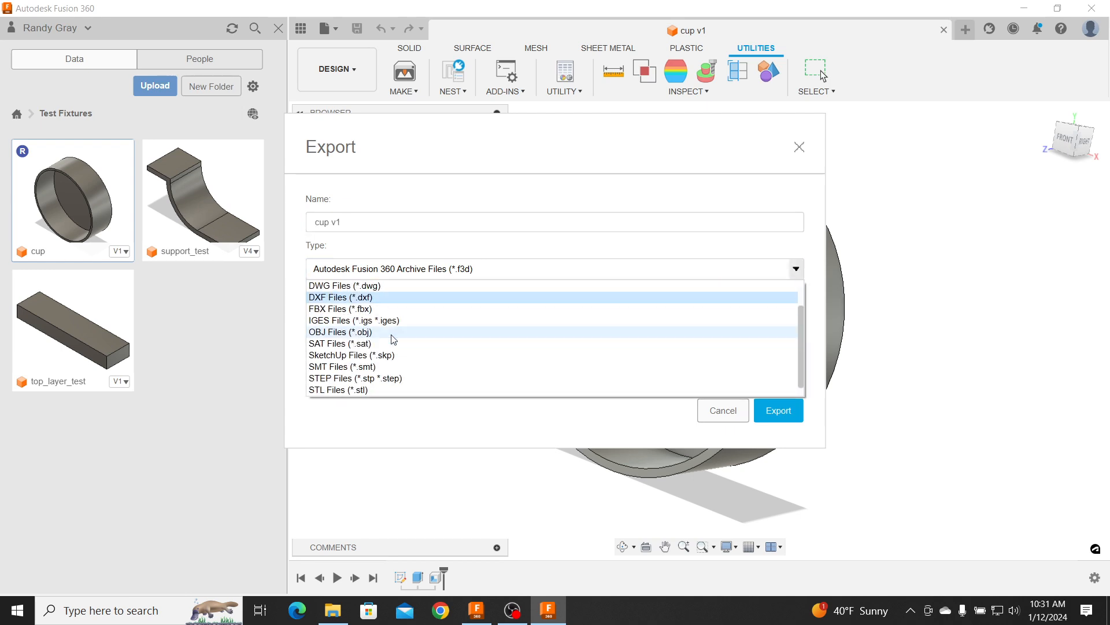
{"action": "scroll", "scroll_direction": "down", "scroll_amount": 3}
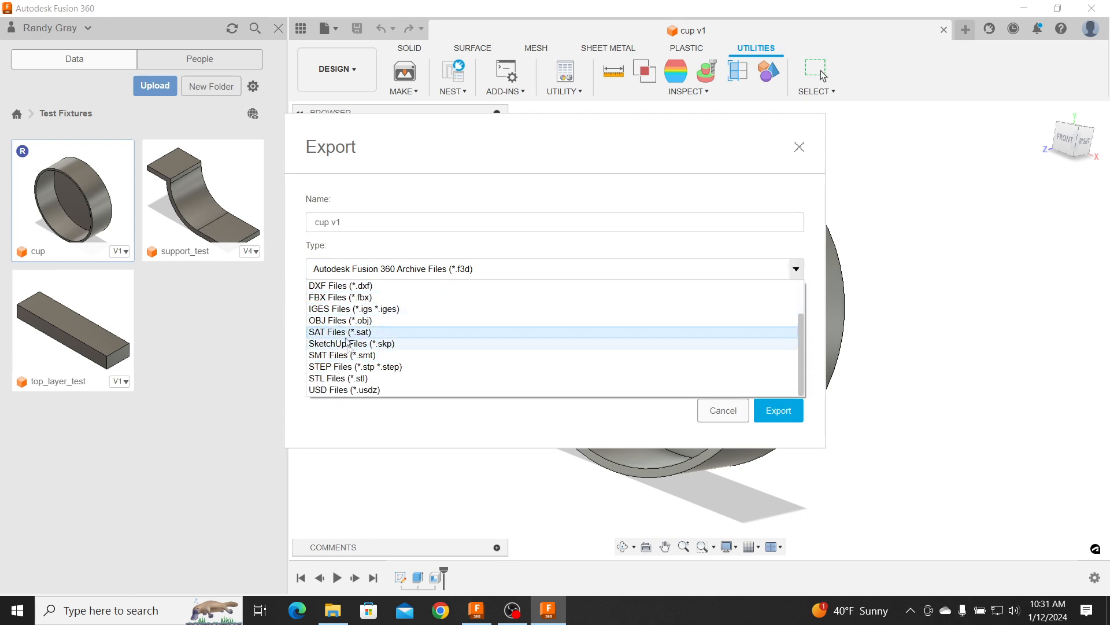
{"action": "left_click", "coordinate": [355, 367]}
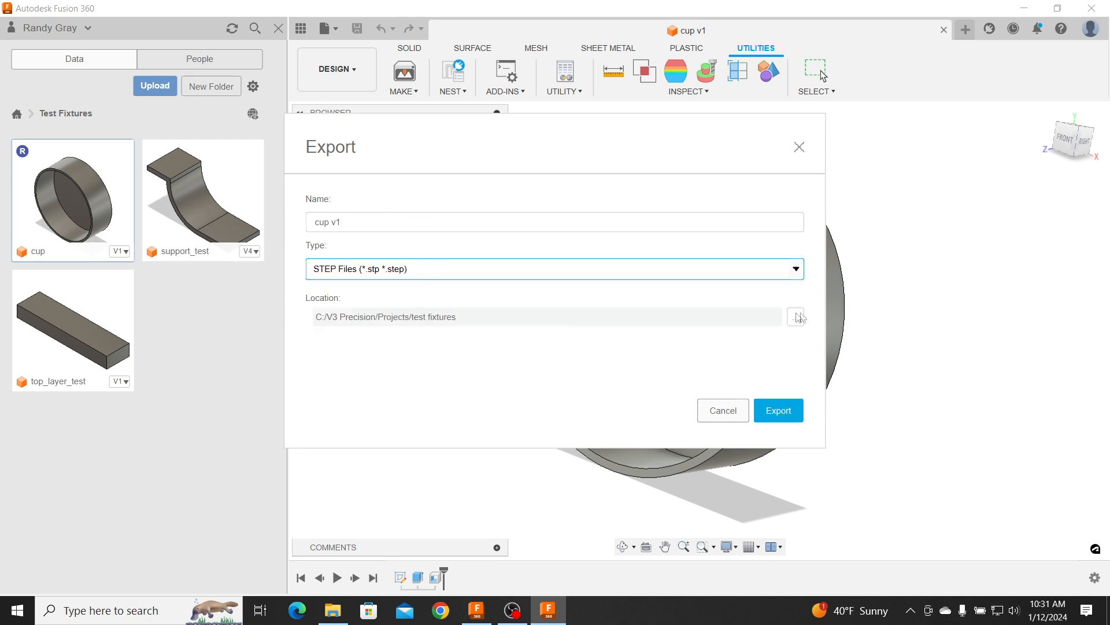
{"action": "left_click", "coordinate": [797, 316]}
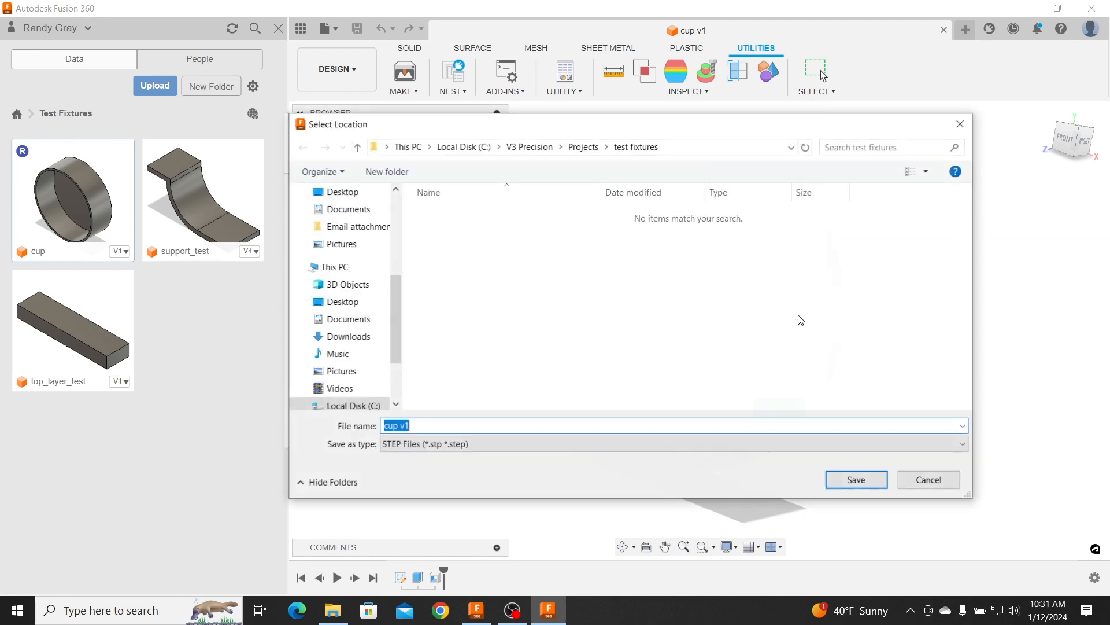
{"action": "left_click", "coordinate": [462, 426]}
{"action": "type", "text": "_step"}
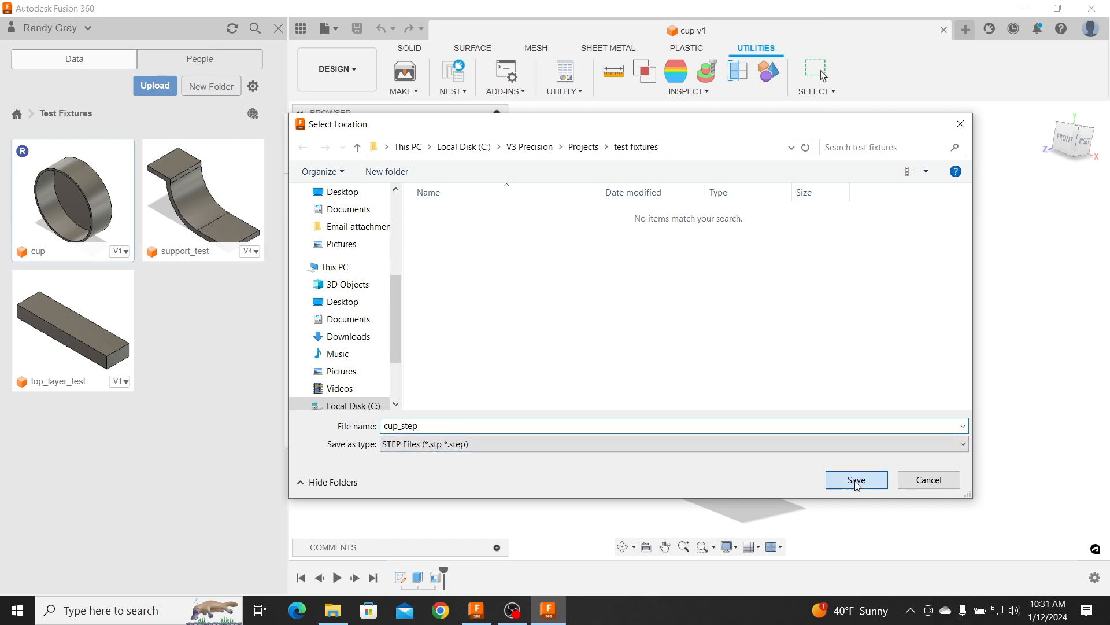
{"action": "left_click", "coordinate": [856, 479]}
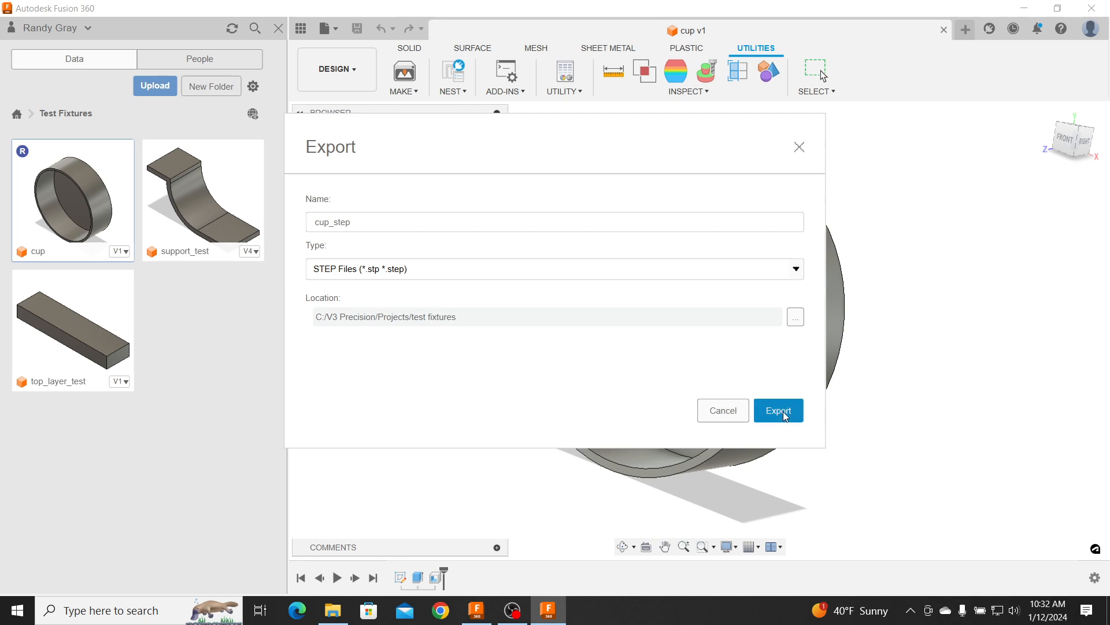
{"action": "left_click", "coordinate": [778, 409]}
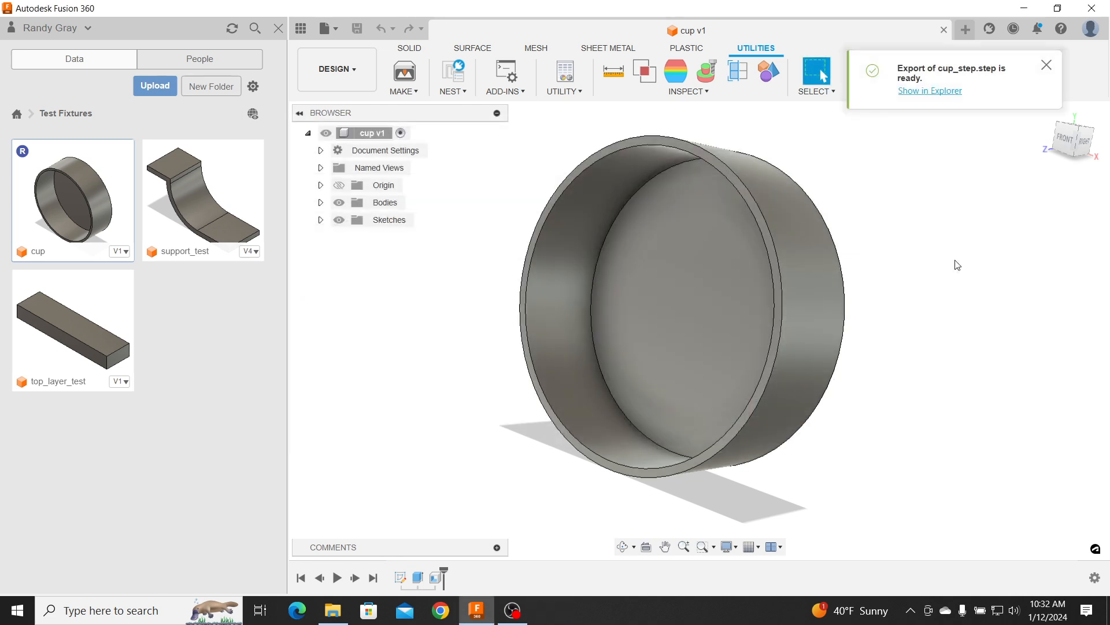
{"action": "mouse_move", "coordinate": [908, 301]}
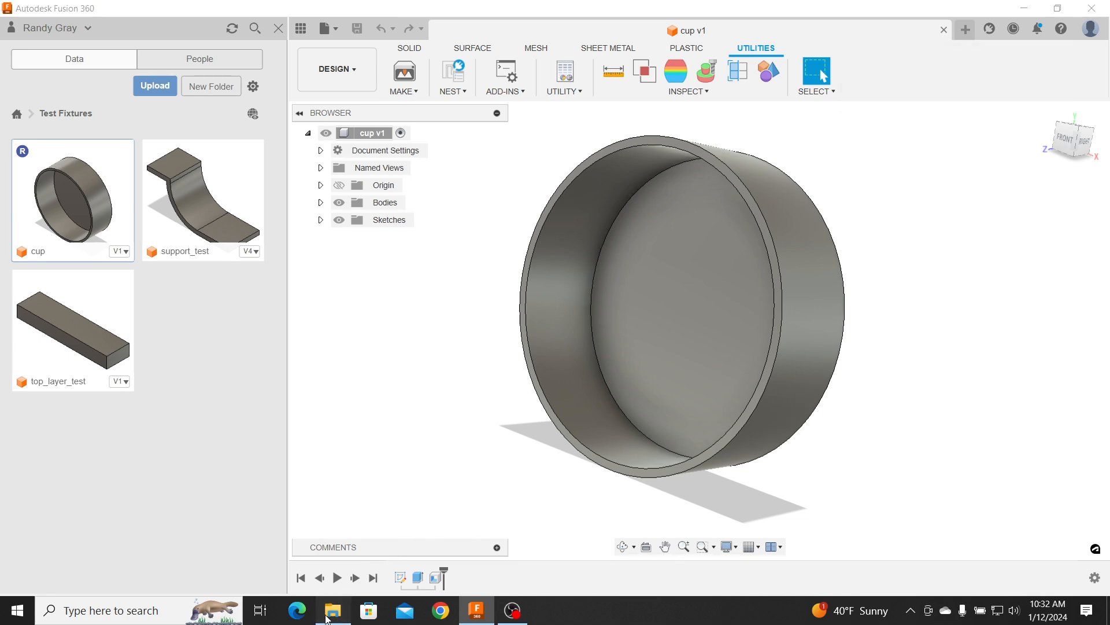
Show the test fixtures folder listing cup_step (8 KB) and cup_stl (212 KB)
{"action": "left_click", "coordinate": [333, 610]}
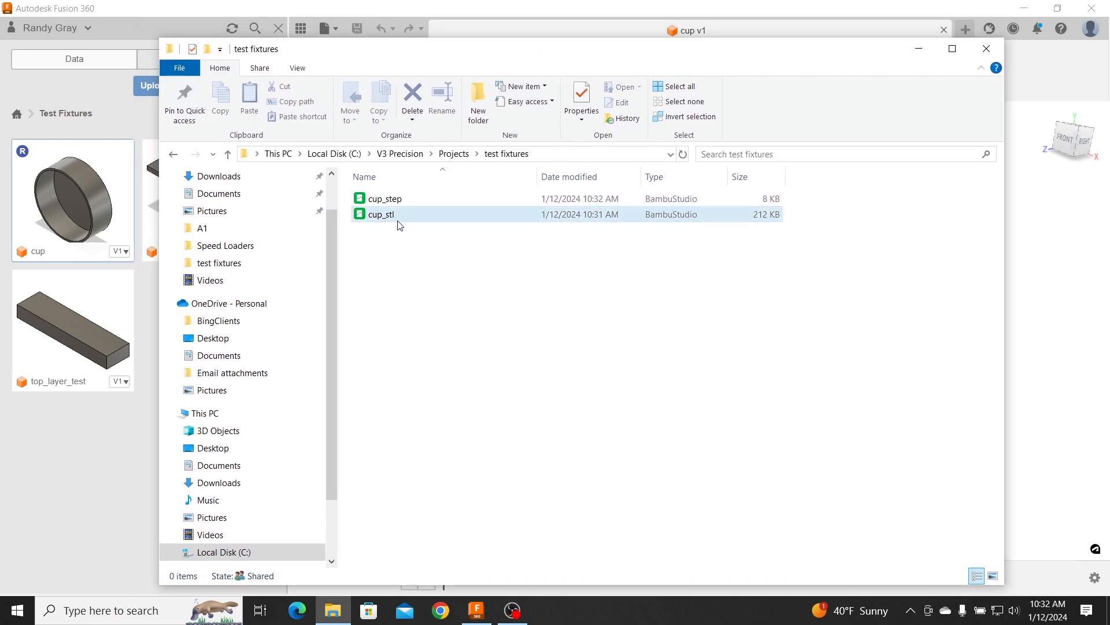
{"action": "mouse_move", "coordinate": [661, 226]}
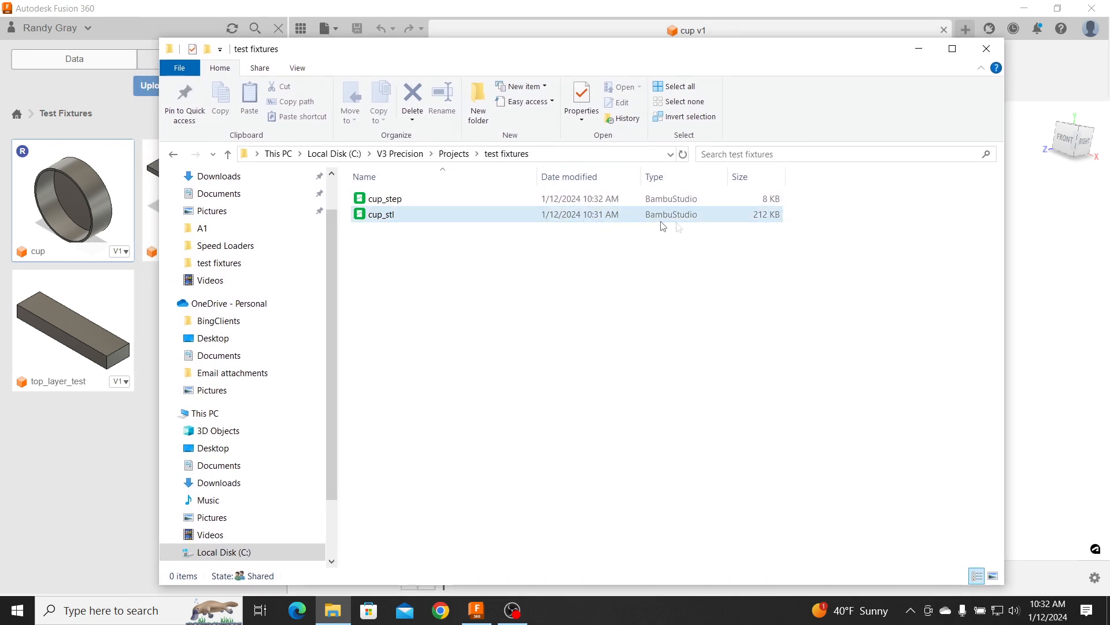
{"action": "mouse_move", "coordinate": [771, 224]}
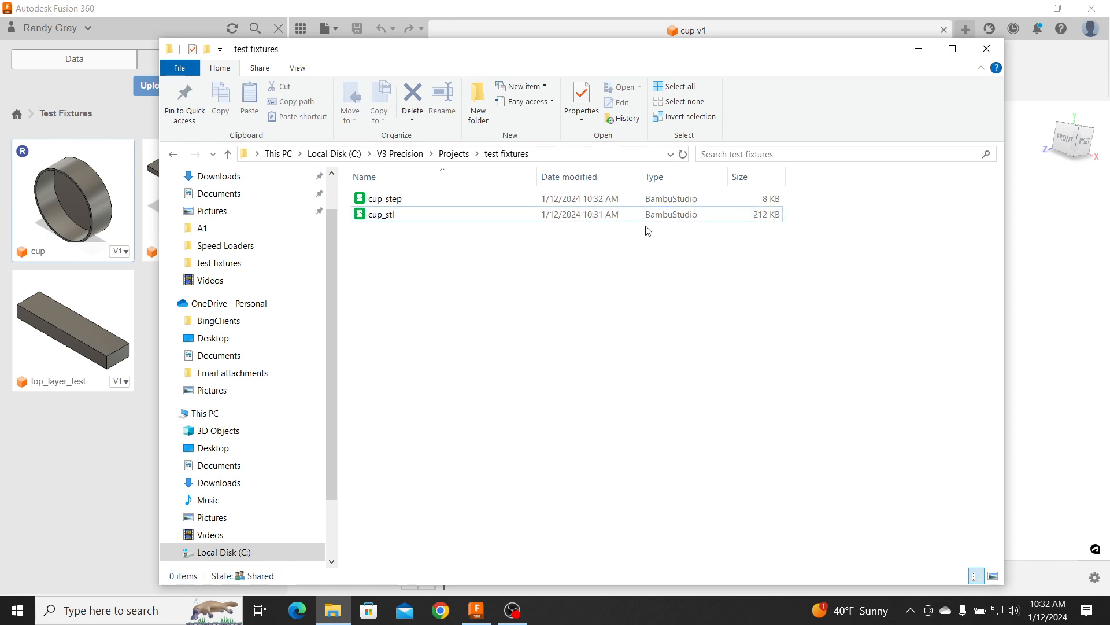
{"action": "mouse_move", "coordinate": [685, 244]}
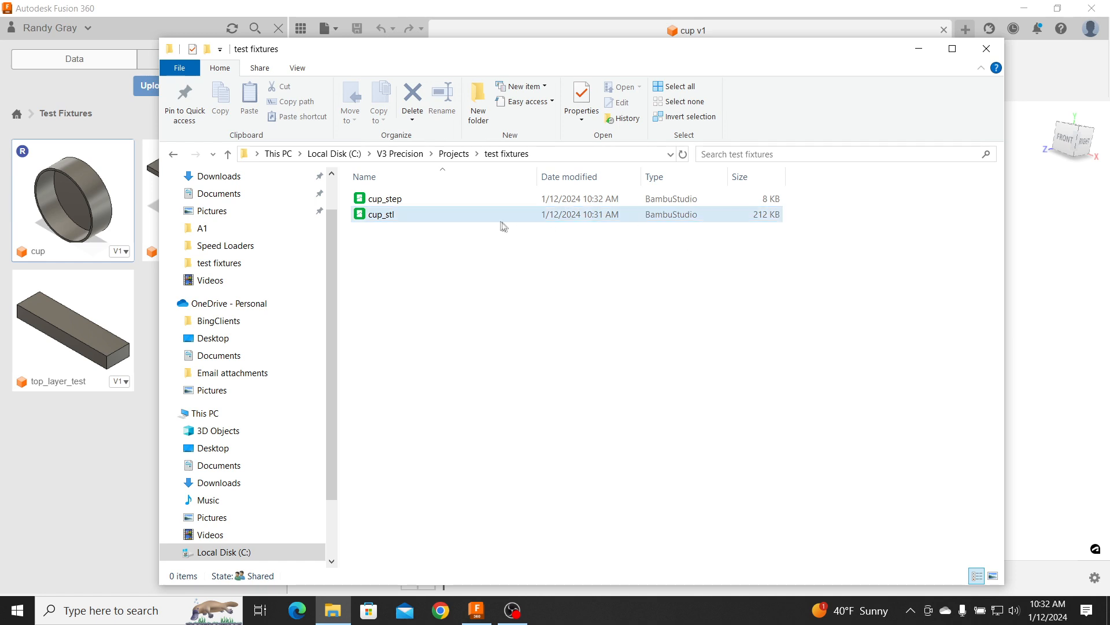
{"action": "mouse_move", "coordinate": [614, 216]}
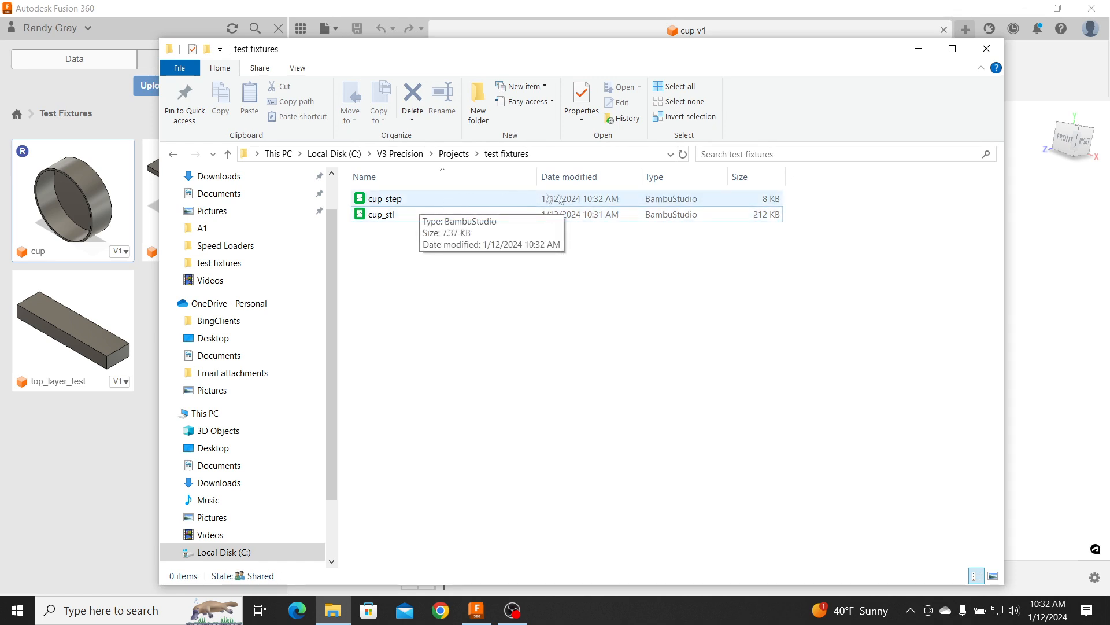
{"action": "mouse_move", "coordinate": [771, 206]}
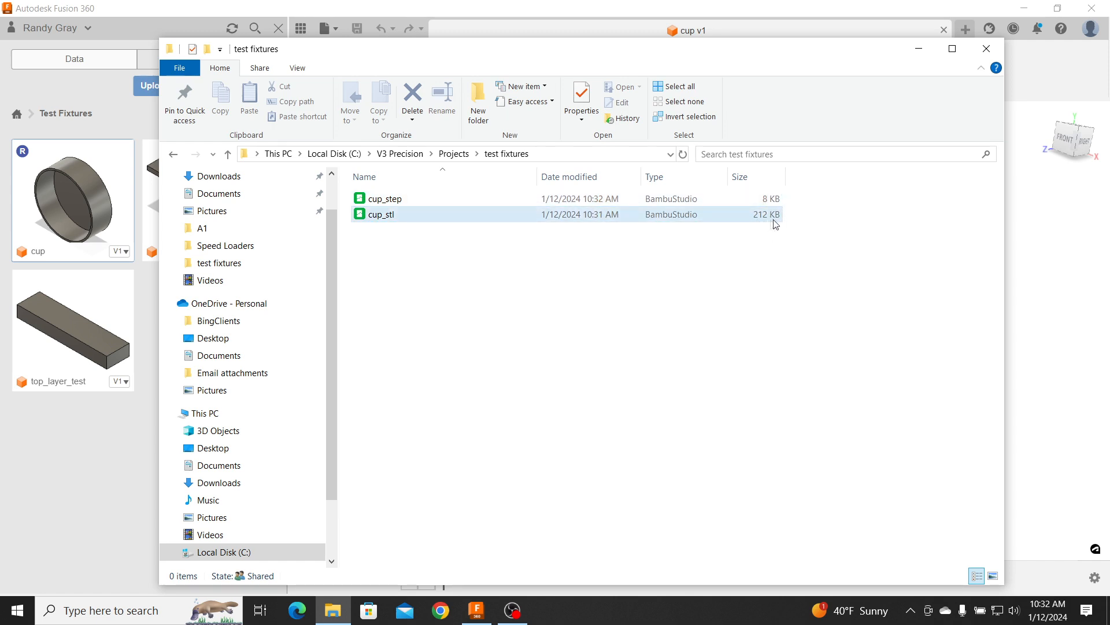
{"action": "mouse_move", "coordinate": [755, 227]}
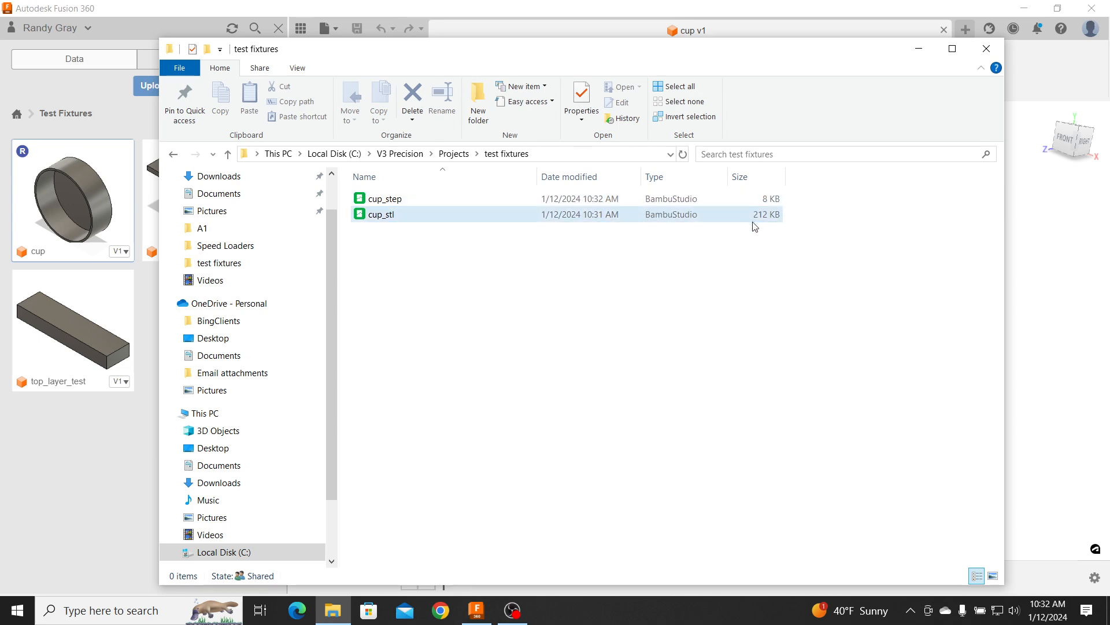
{"action": "mouse_move", "coordinate": [754, 246]}
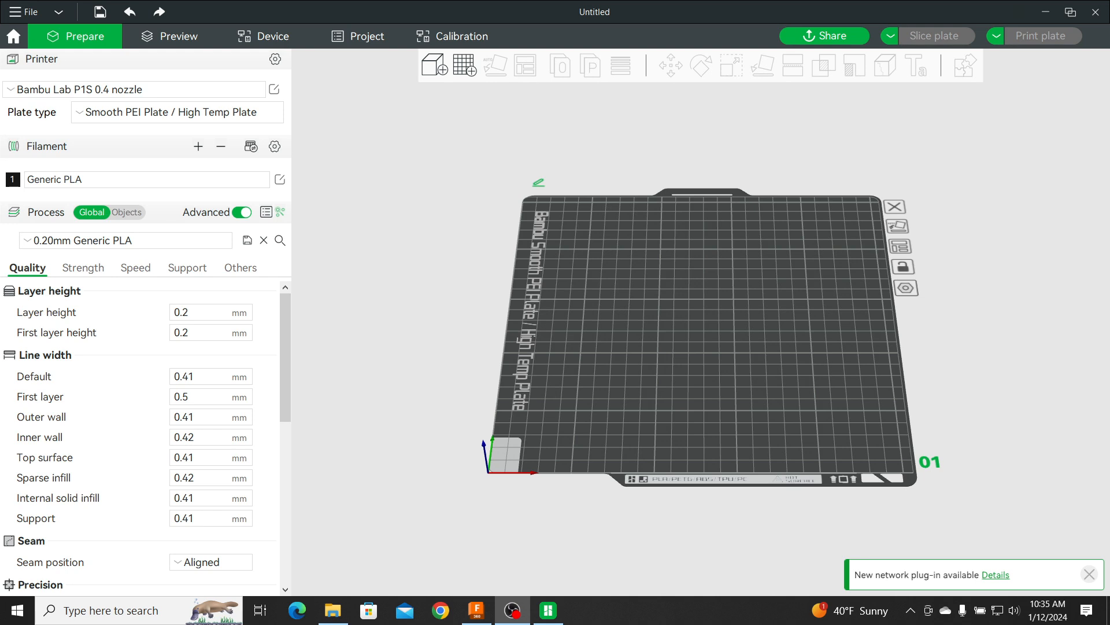
{"action": "mouse_move", "coordinate": [576, 128]}
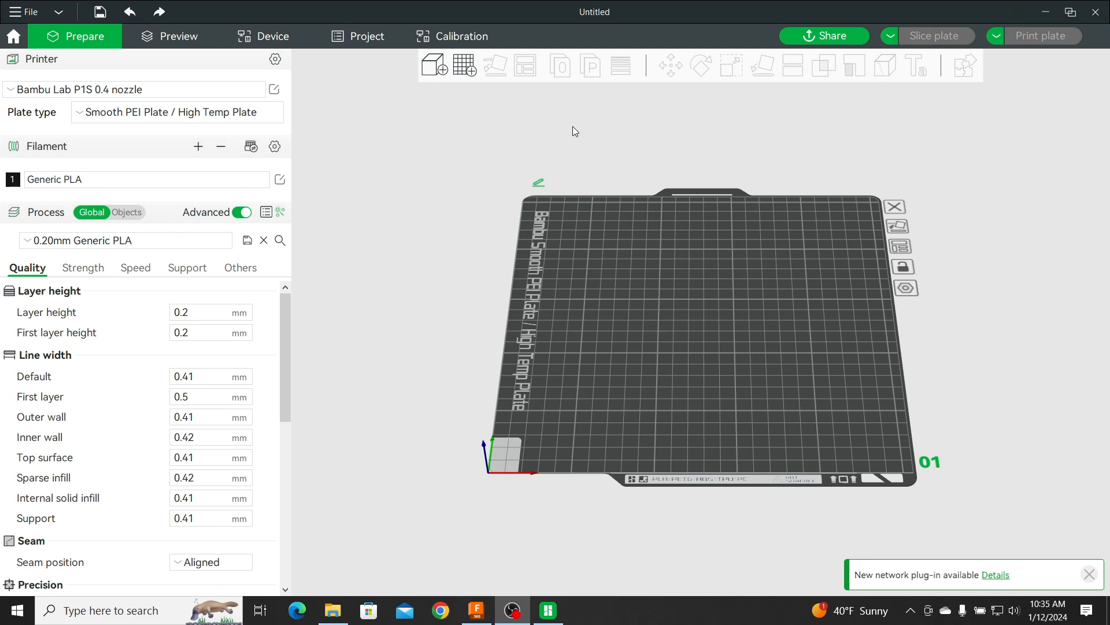
{"action": "mouse_move", "coordinate": [563, 125]}
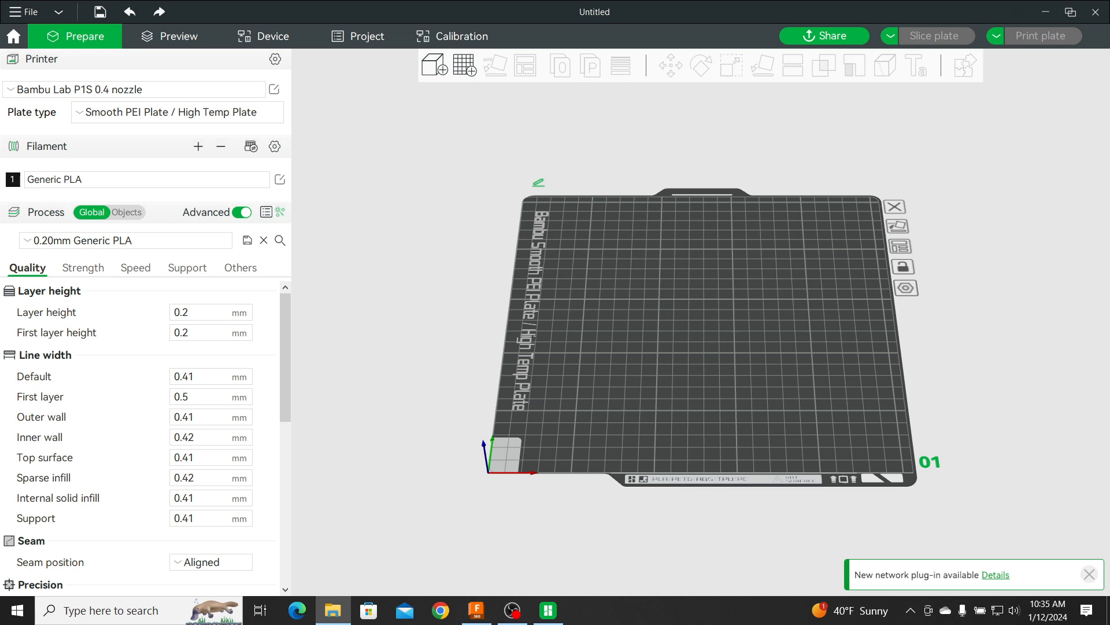
{"action": "mouse_move", "coordinate": [626, 281]}
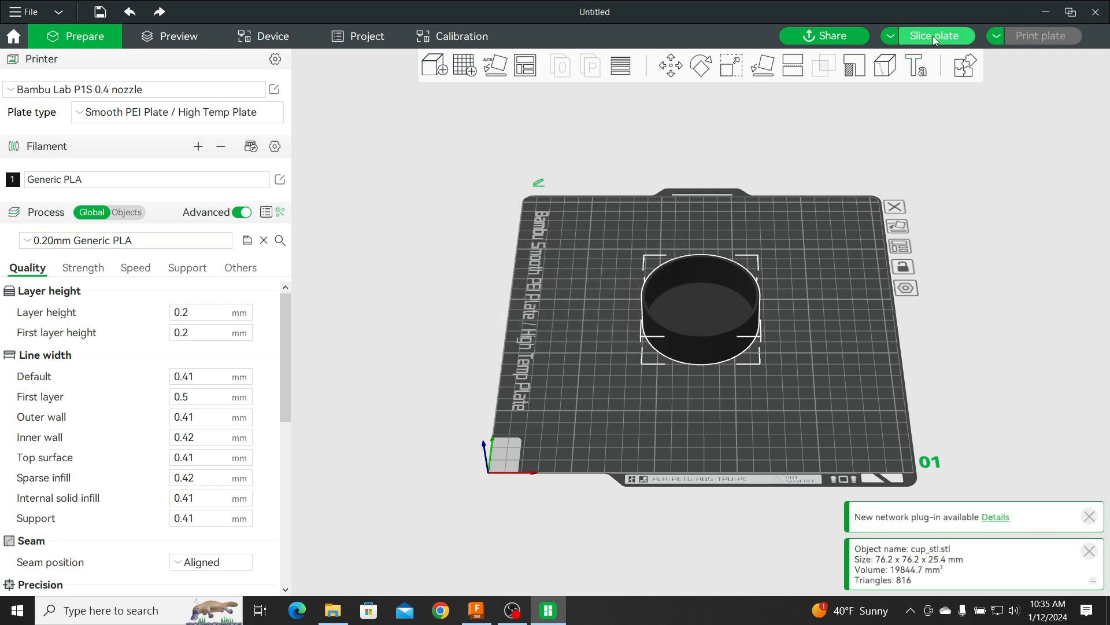
Slice the STL cup on the plate, estimating about 37 minutes of print time
{"action": "left_click", "coordinate": [935, 36]}
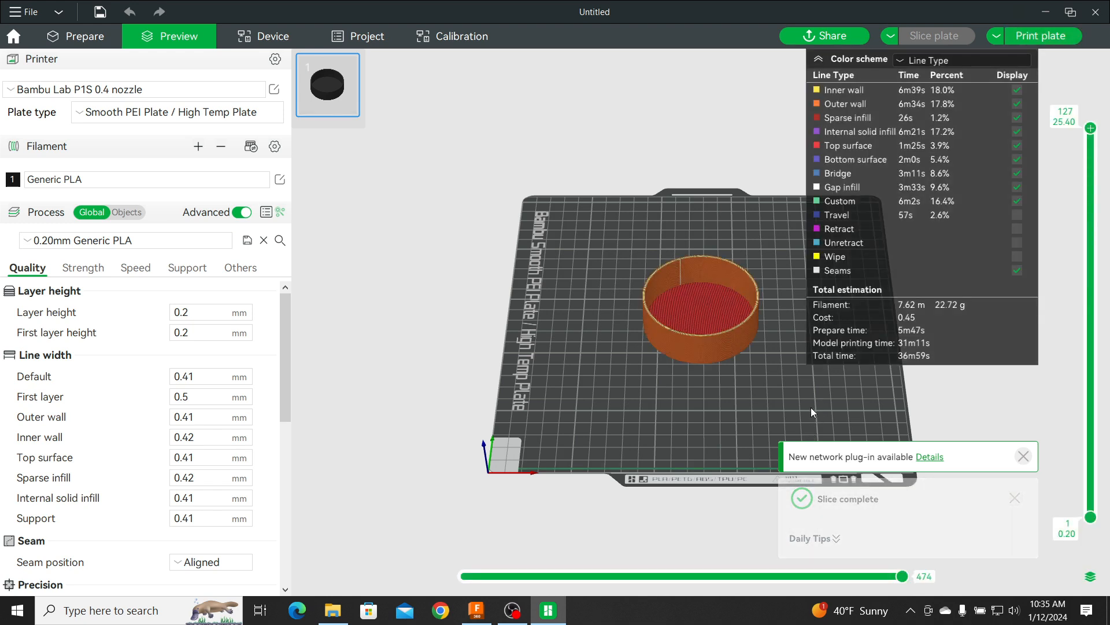
{"action": "left_click", "coordinate": [1015, 497]}
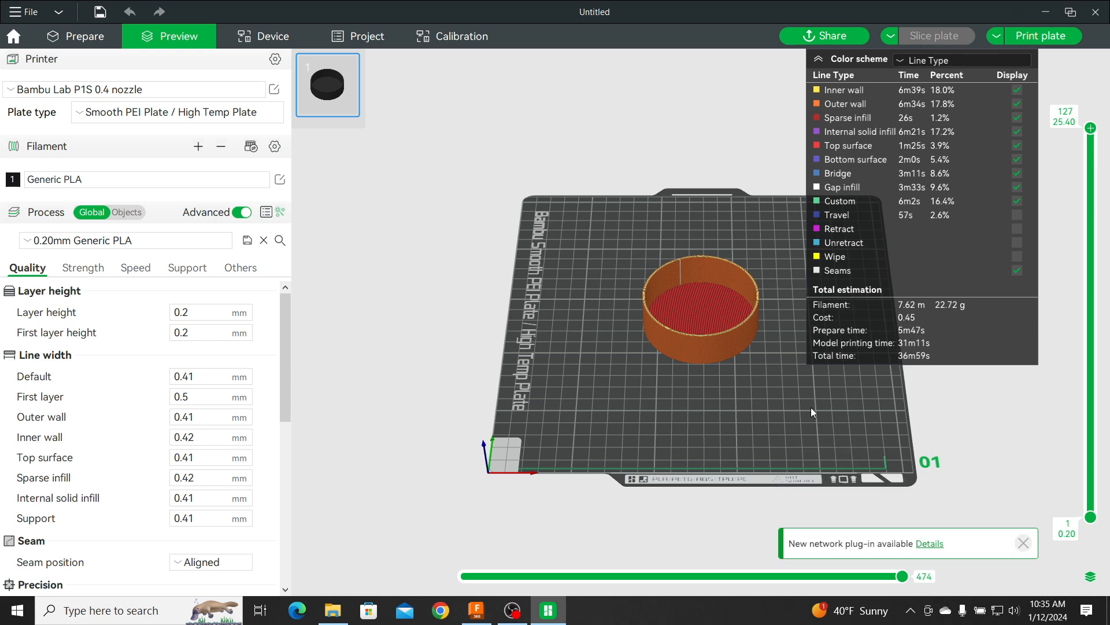
{"action": "mouse_move", "coordinate": [910, 417]}
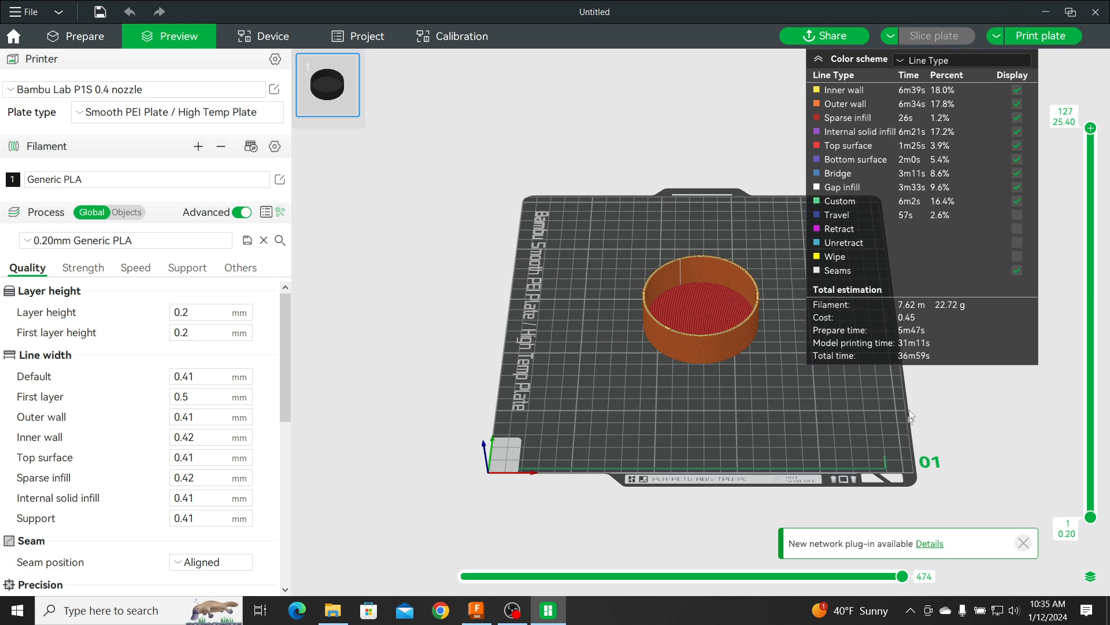
{"action": "mouse_move", "coordinate": [964, 45]}
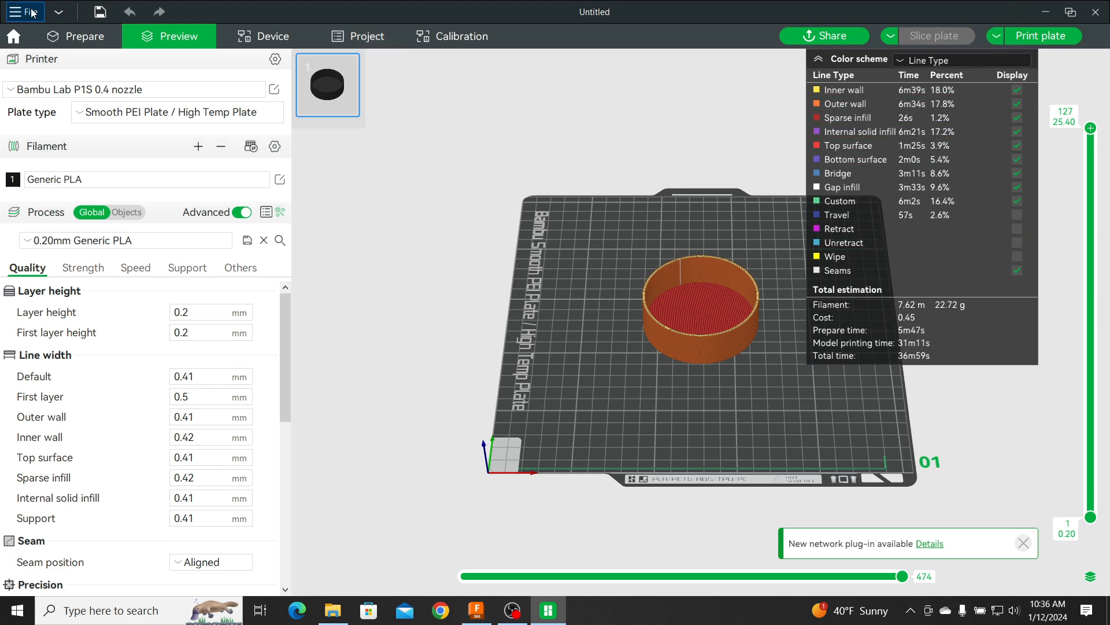
Save the sliced cup as a 3MF project named cup_stl in test fixtures
{"action": "left_click", "coordinate": [25, 11]}
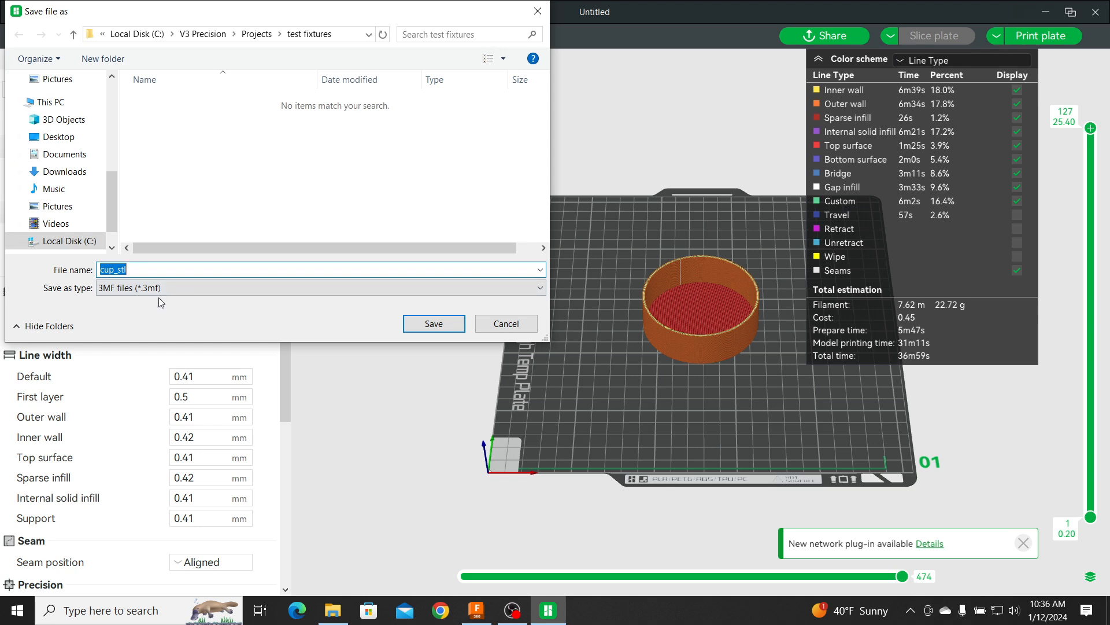
{"action": "mouse_move", "coordinate": [401, 282]}
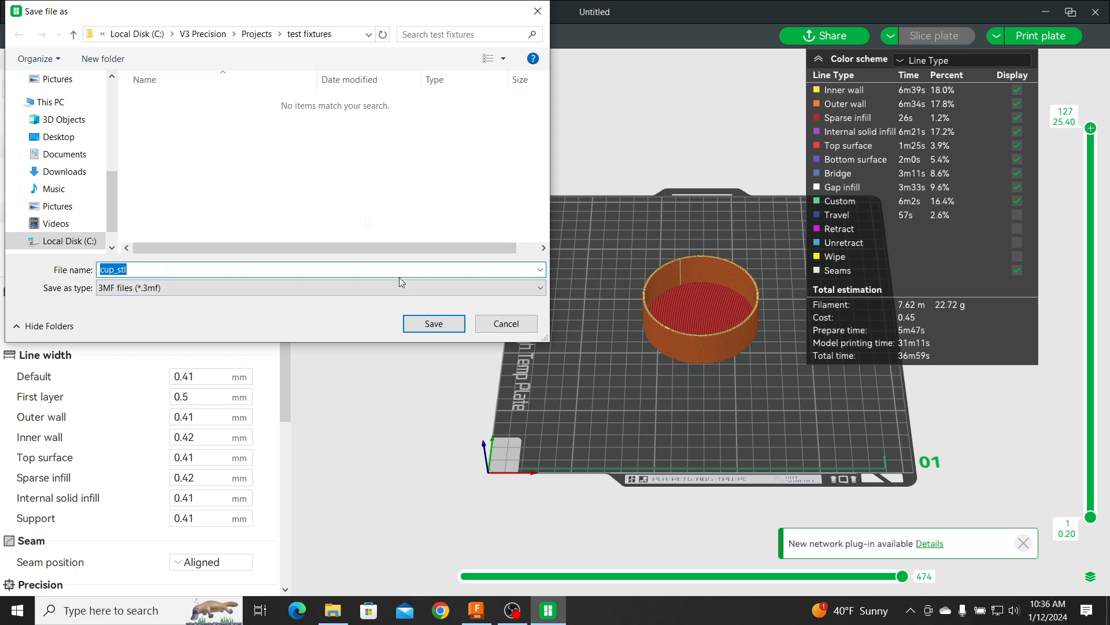
{"action": "left_click", "coordinate": [433, 322]}
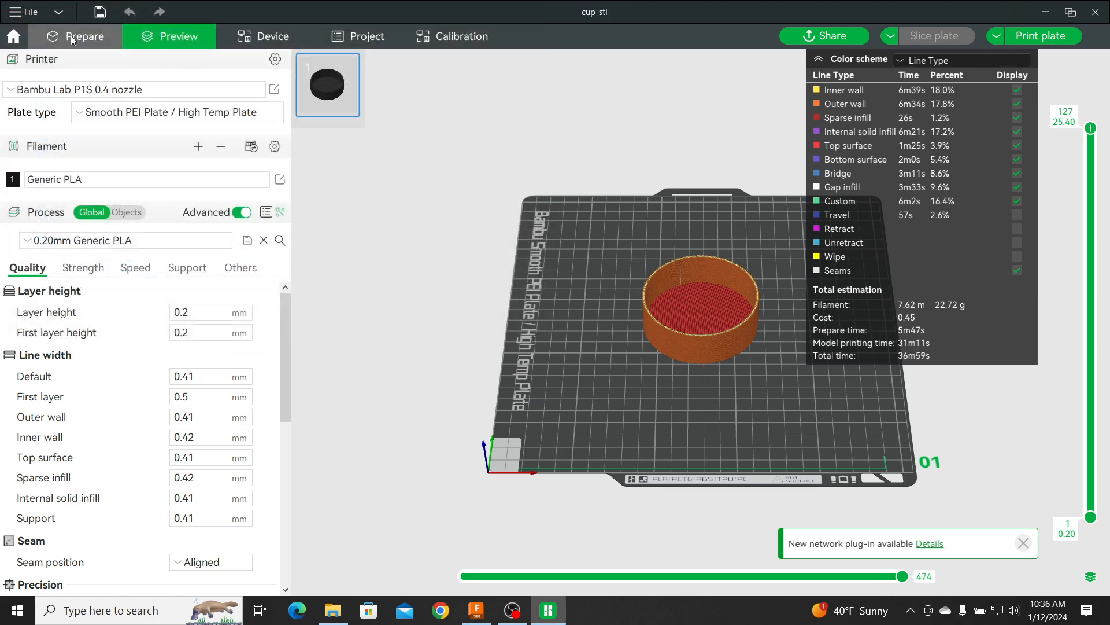
Replace the plate's cup with cup_step.step and slice it, estimating 37m0s
{"action": "right_click", "coordinate": [680, 311]}
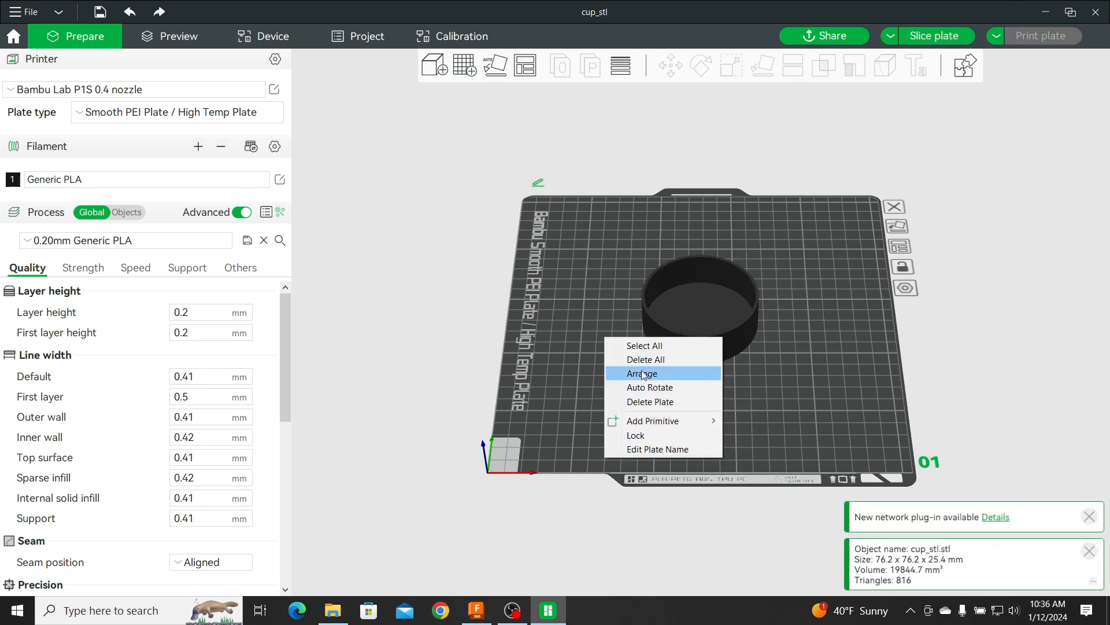
{"action": "left_click", "coordinate": [644, 358]}
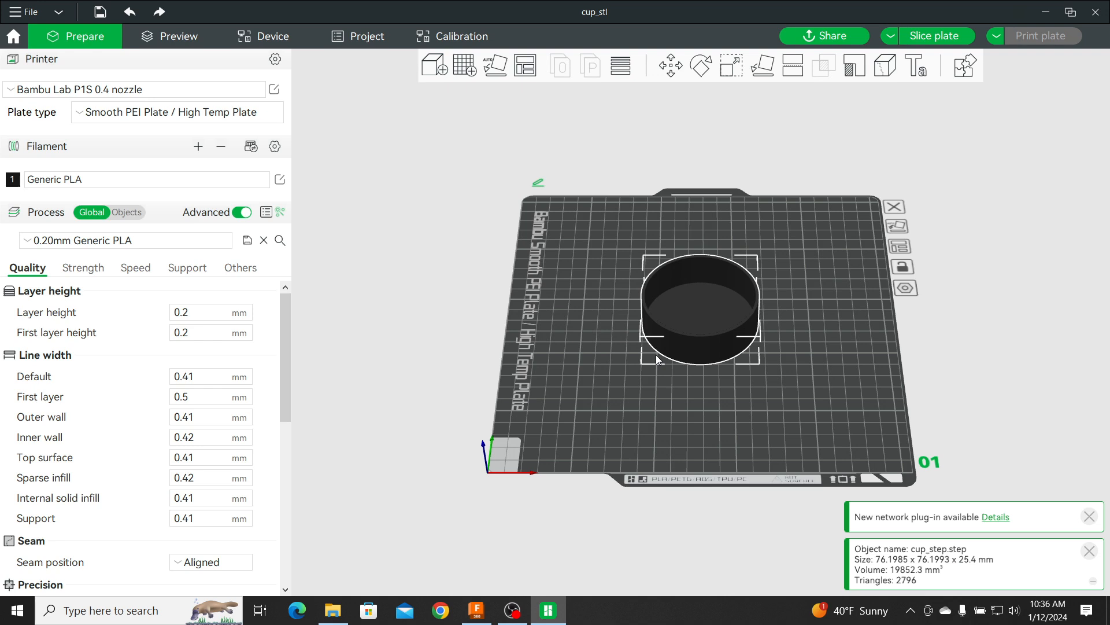
{"action": "left_click", "coordinate": [934, 36]}
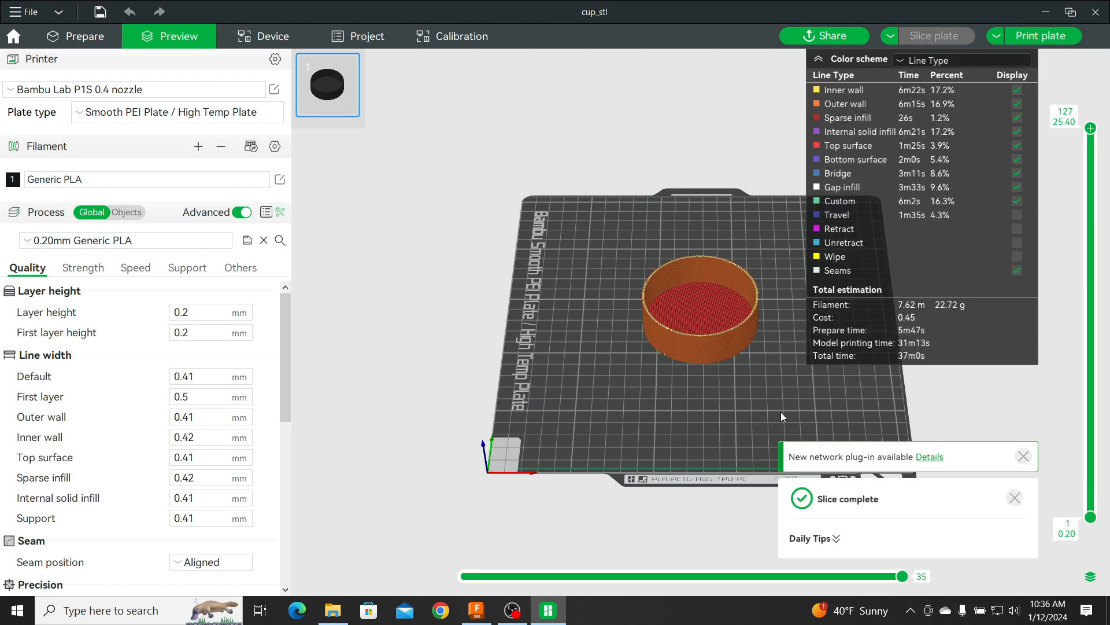
{"action": "left_click", "coordinate": [1013, 497]}
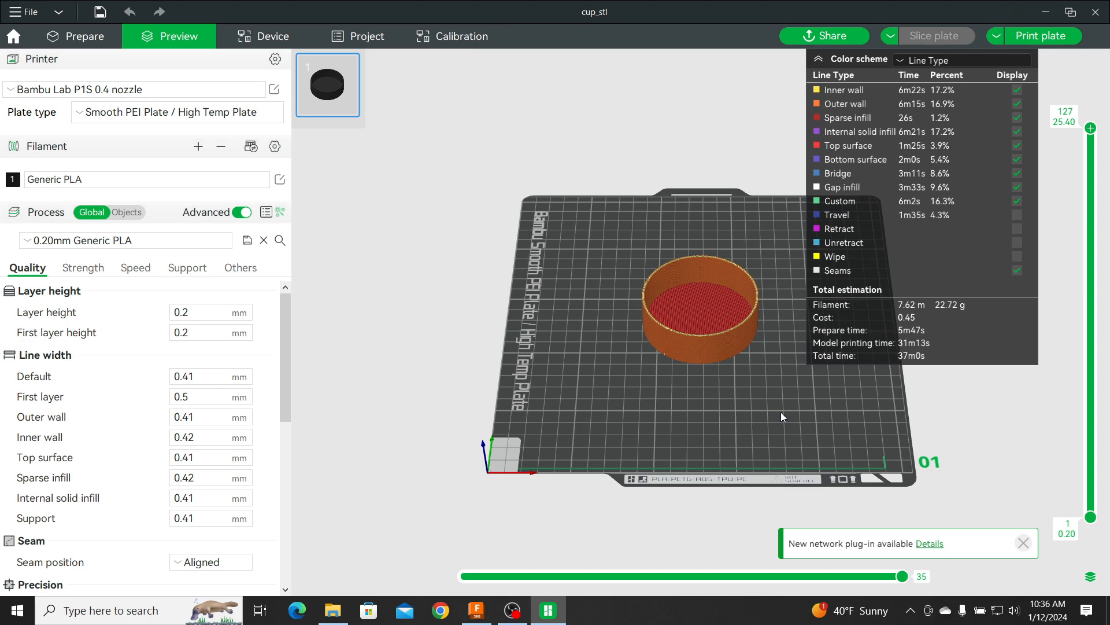
{"action": "mouse_move", "coordinate": [813, 445]}
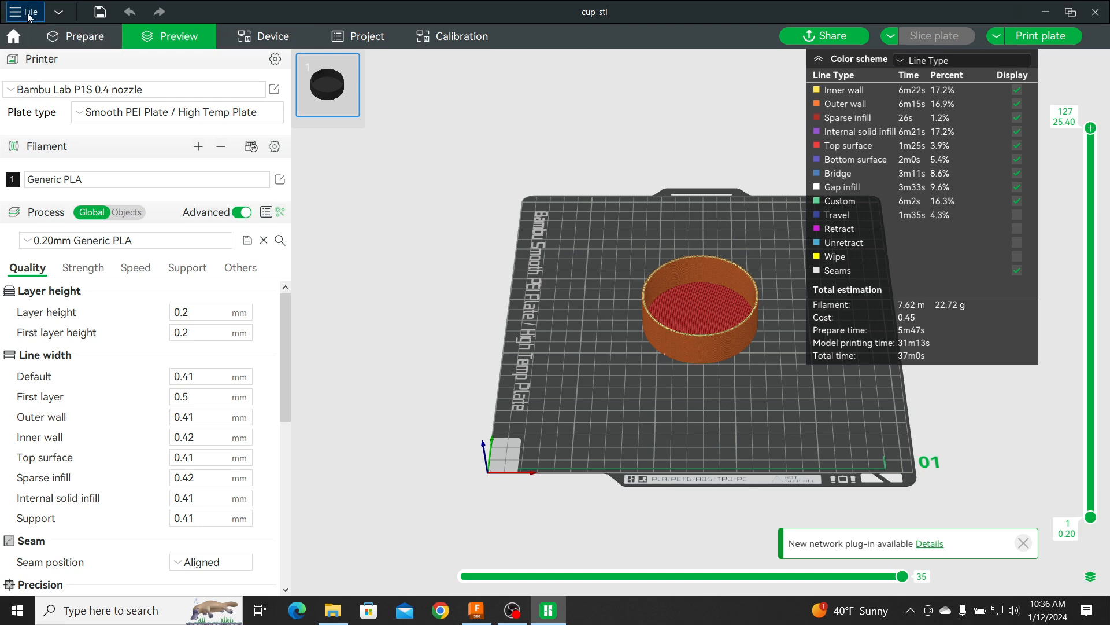
Save the sliced STEP cup as a second 3MF project named cup_step
{"action": "left_click", "coordinate": [29, 11]}
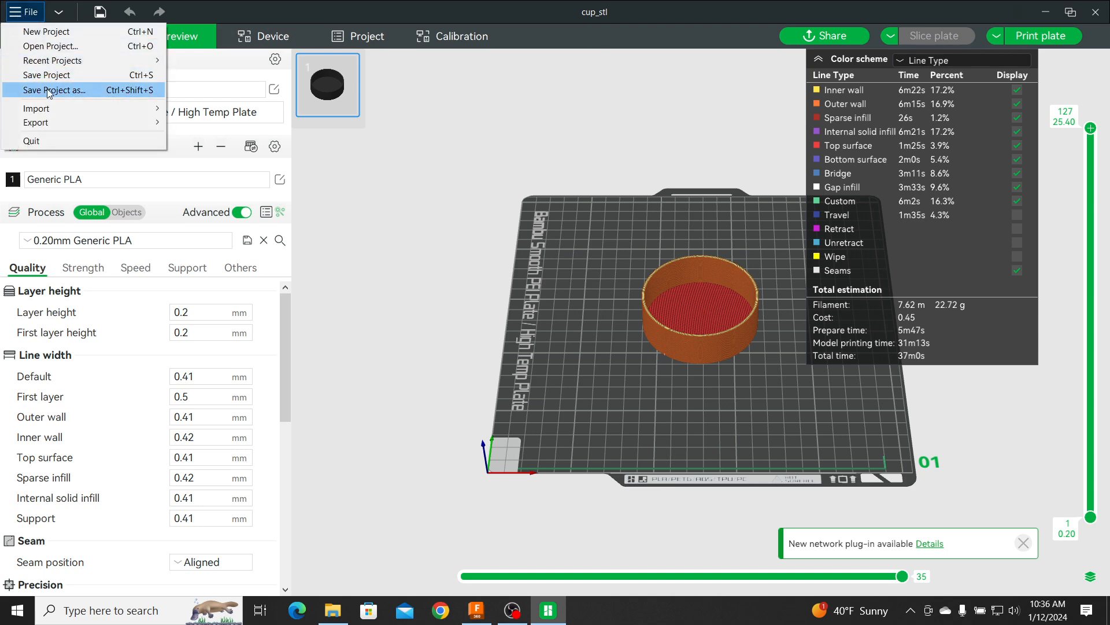
{"action": "left_click", "coordinate": [53, 90]}
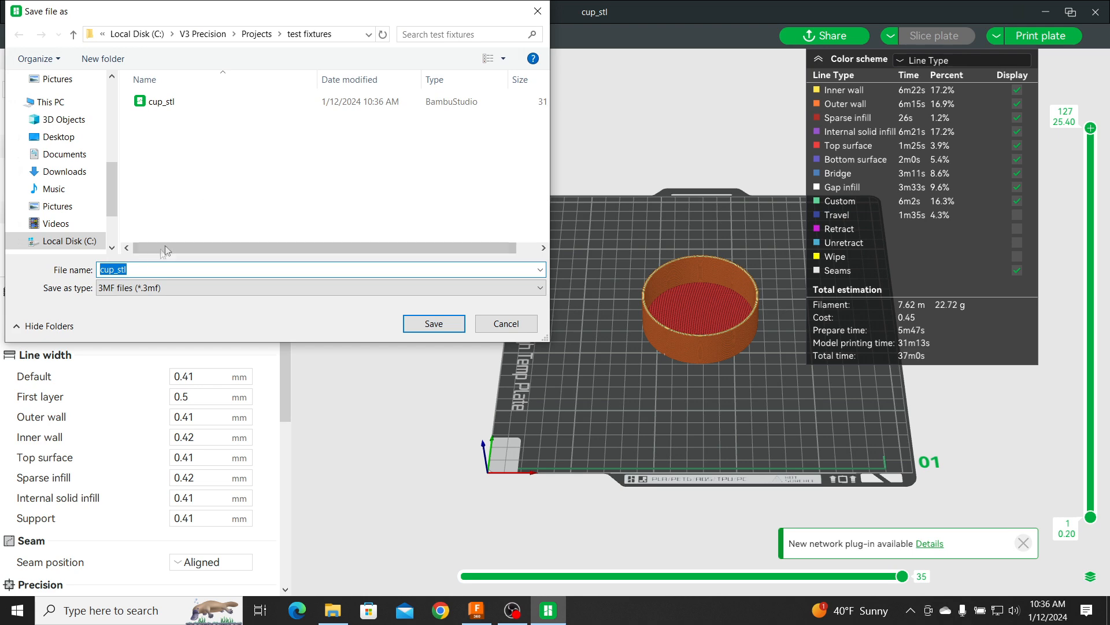
{"action": "left_click", "coordinate": [179, 271]}
{"action": "type", "text": "e"}
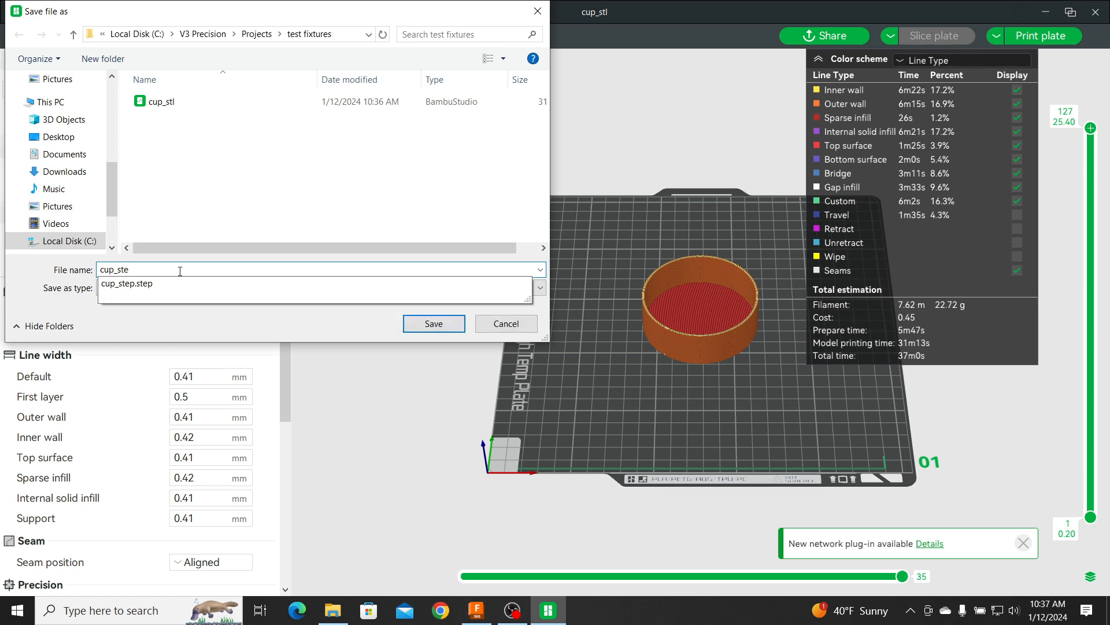
{"action": "left_click", "coordinate": [434, 323]}
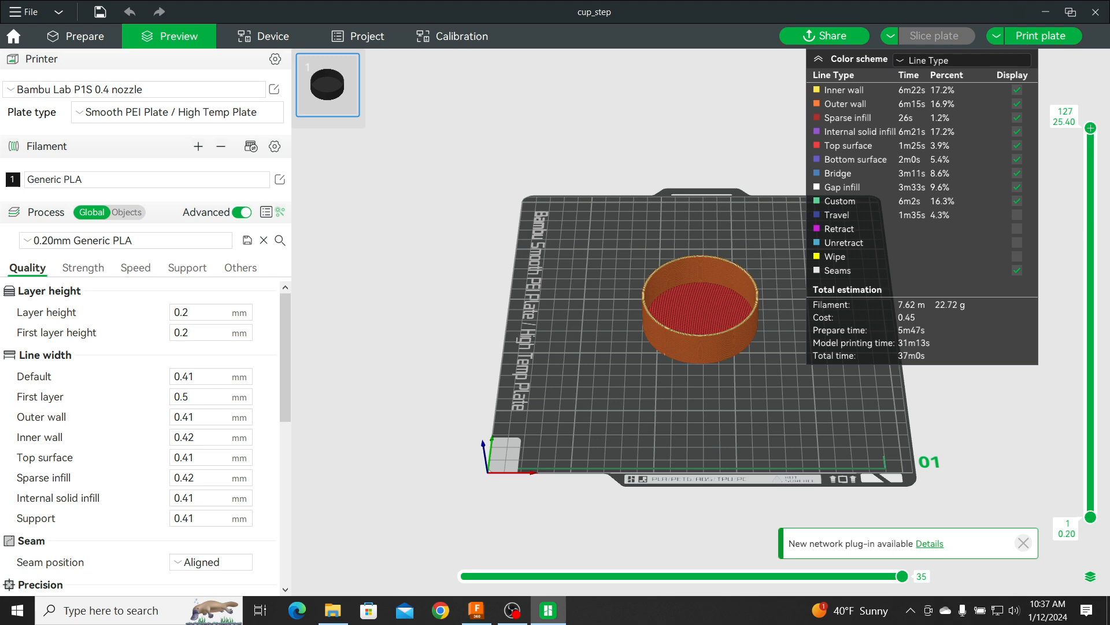
{"action": "left_click", "coordinate": [332, 610]}
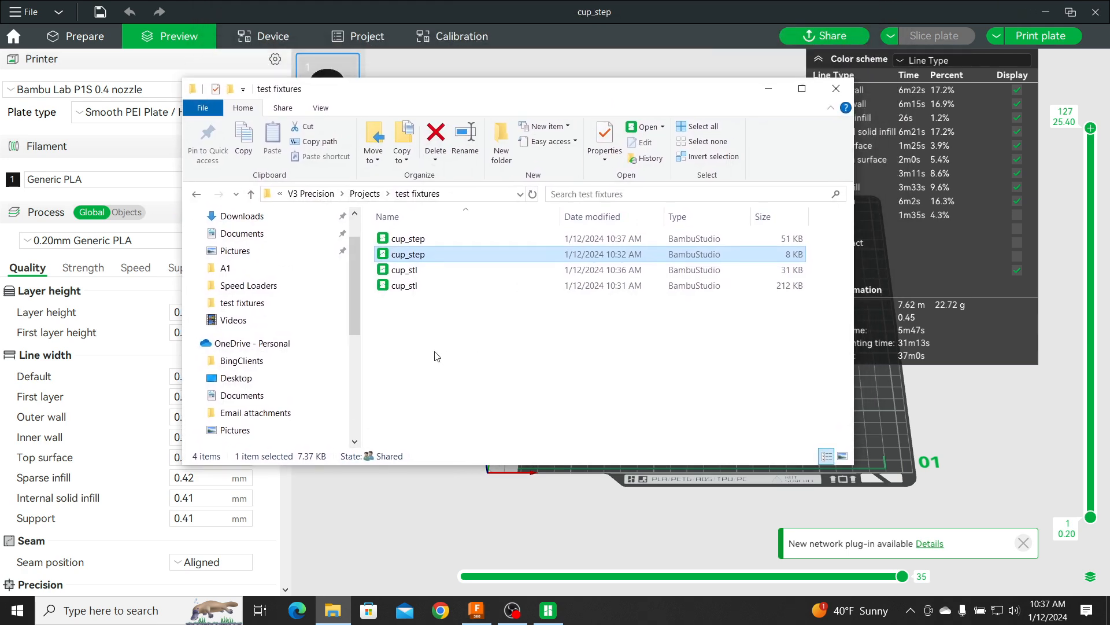
{"action": "mouse_move", "coordinate": [403, 290]}
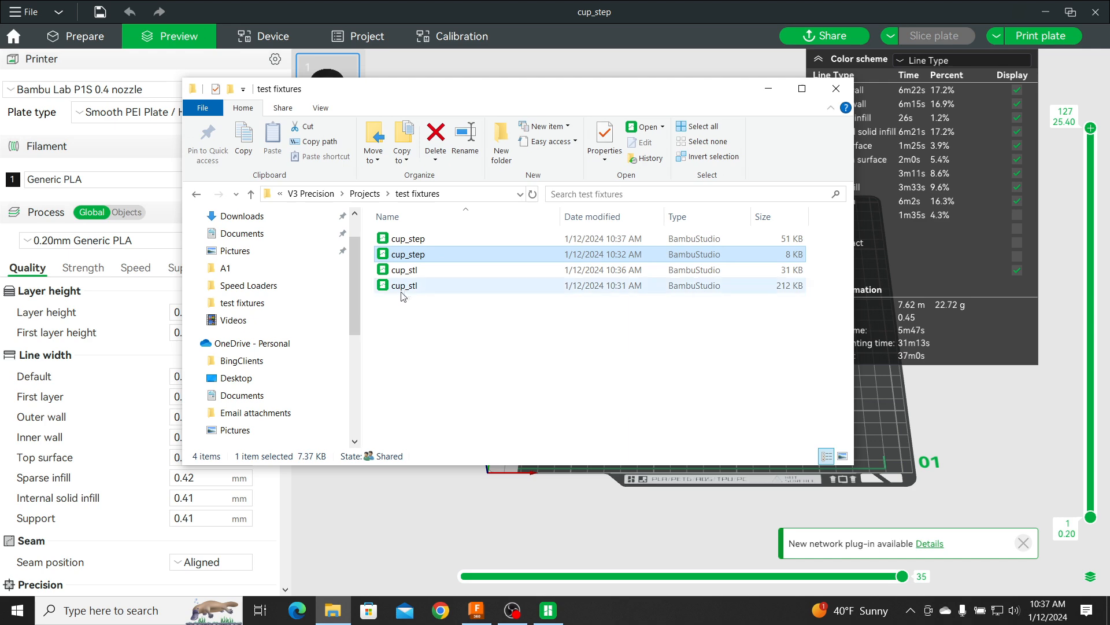
{"action": "right_click", "coordinate": [405, 285]}
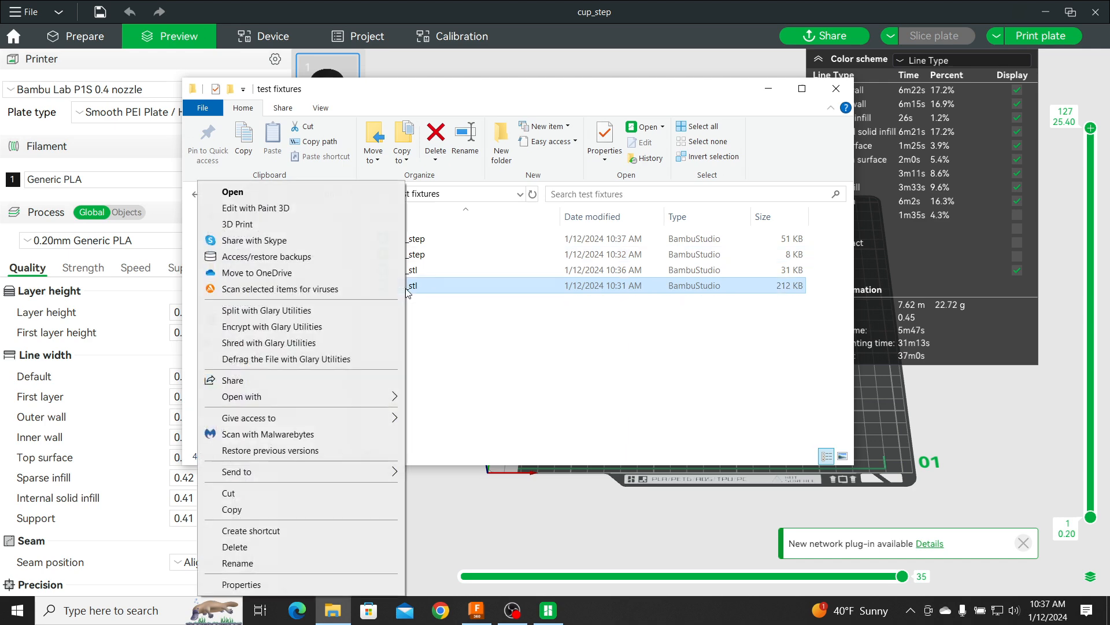
{"action": "left_click", "coordinate": [241, 584]}
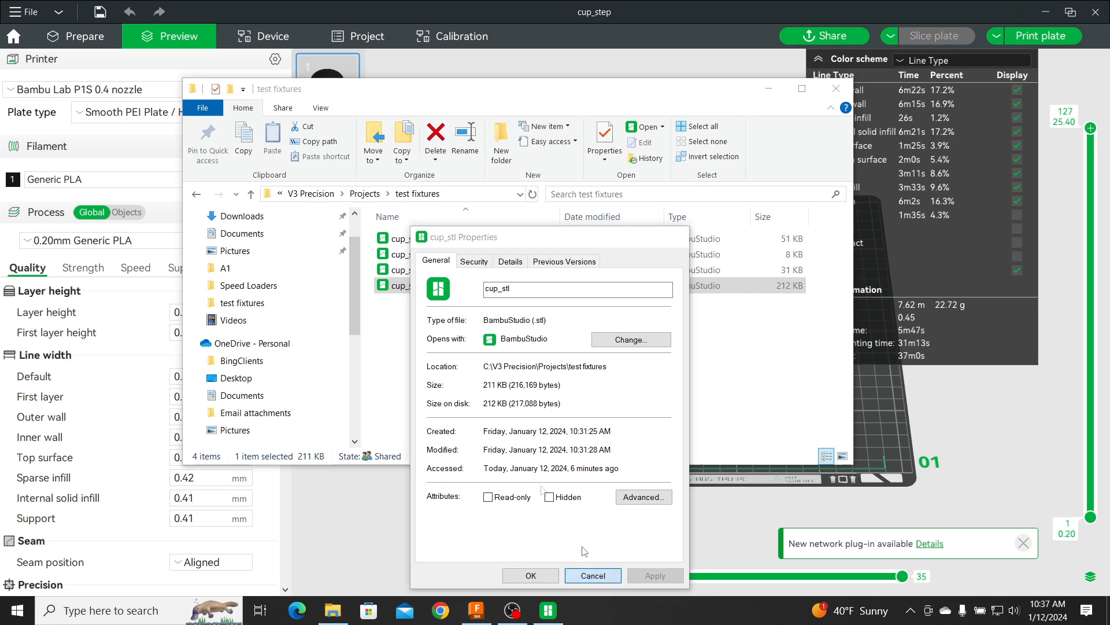
{"action": "left_click", "coordinate": [592, 574]}
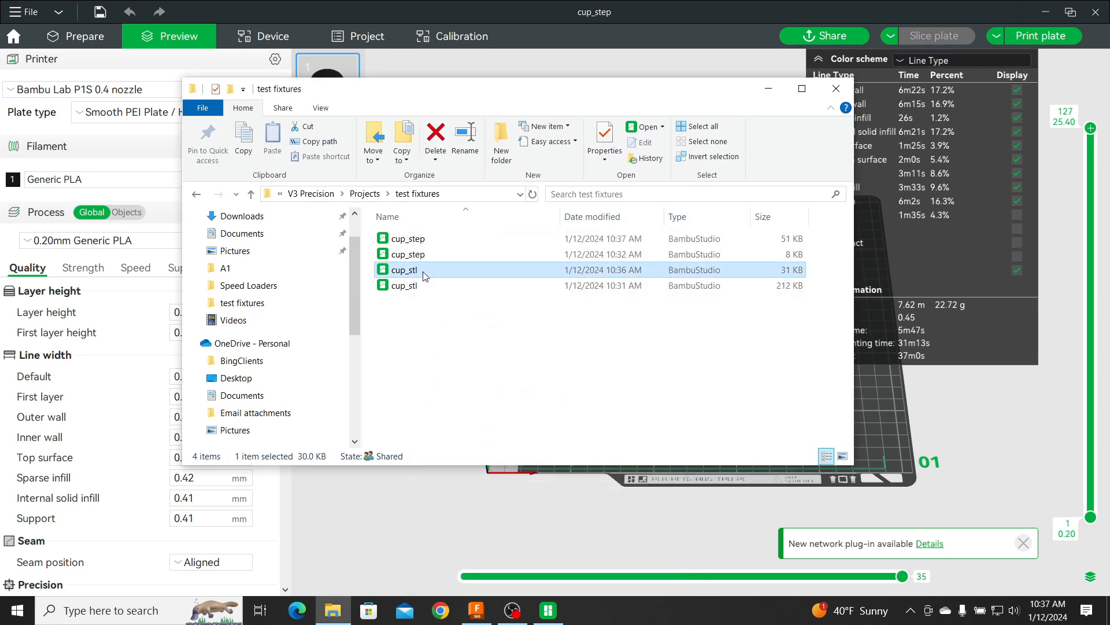
{"action": "right_click", "coordinate": [402, 270]}
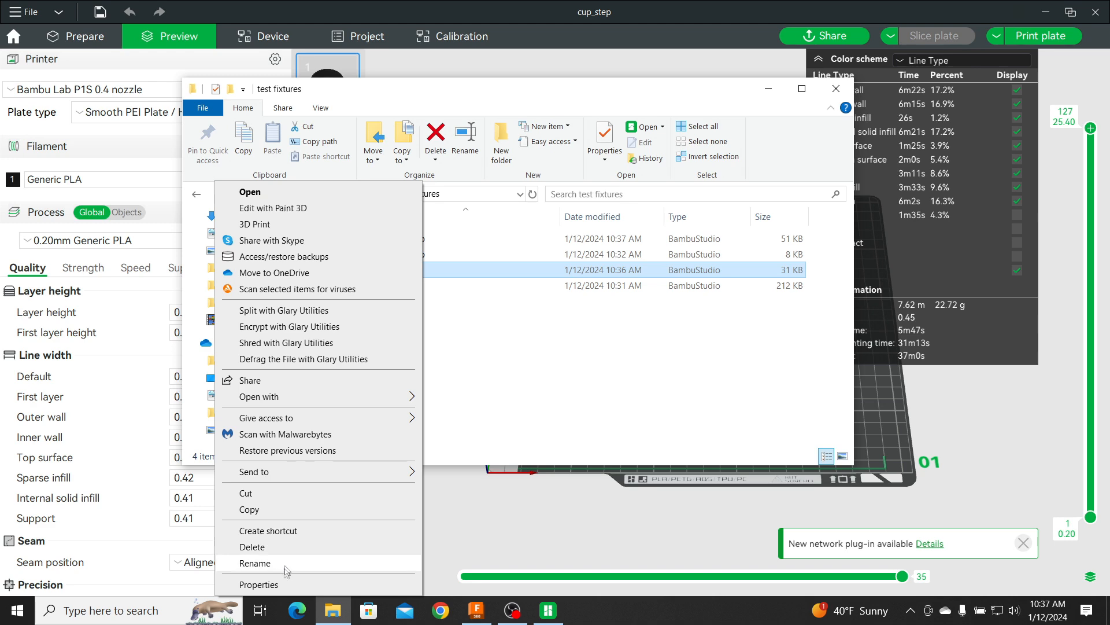
{"action": "left_click", "coordinate": [260, 584]}
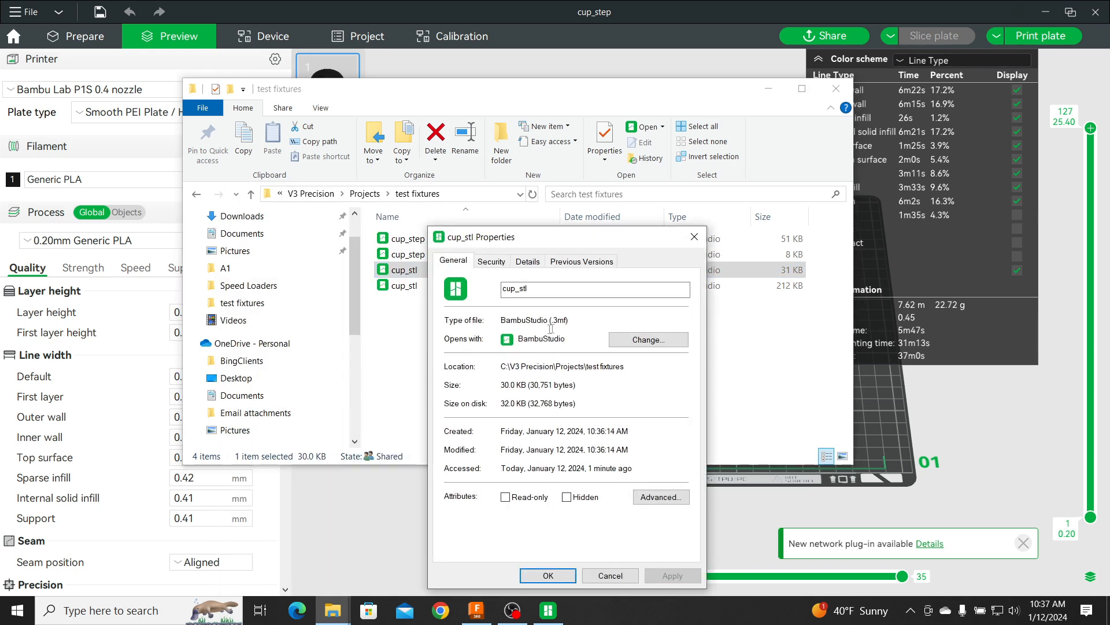
{"action": "left_click", "coordinate": [609, 575]}
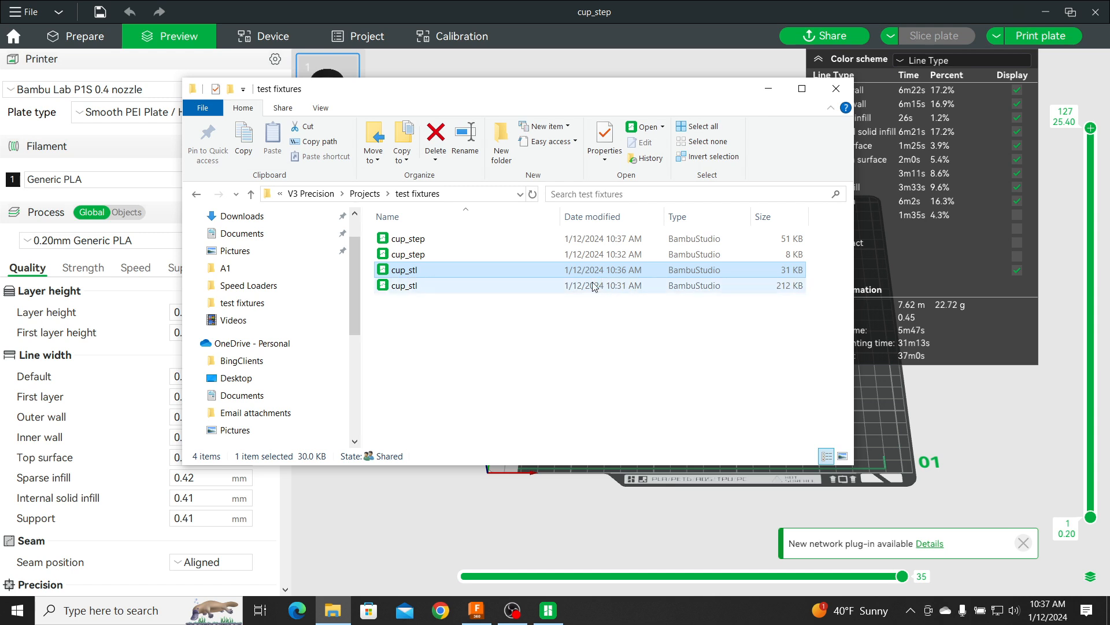
{"action": "left_click", "coordinate": [460, 269]}
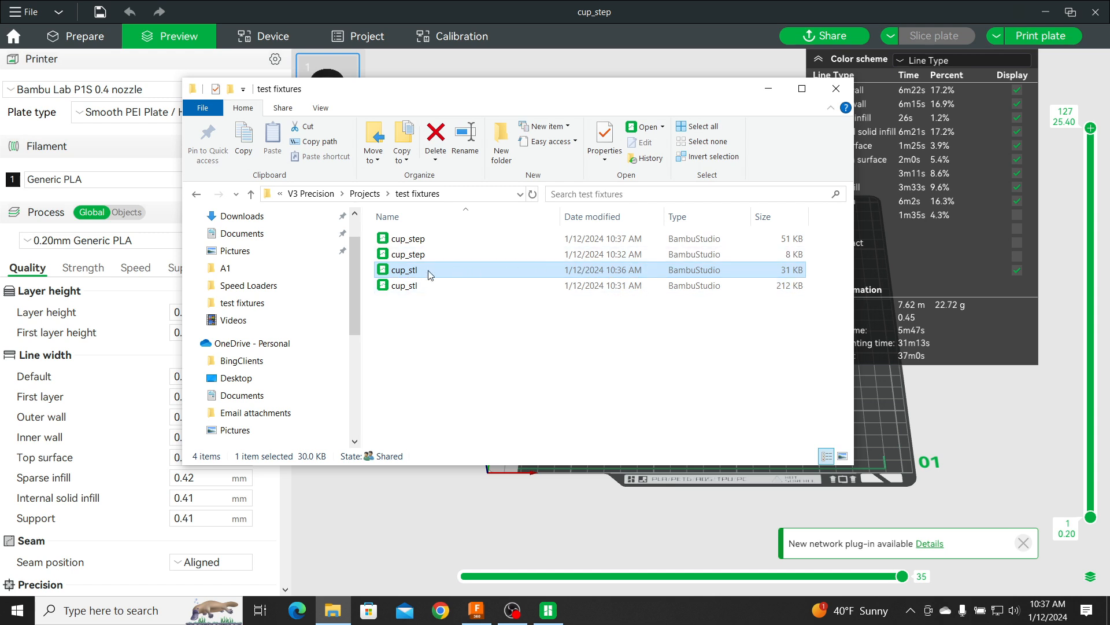
{"action": "right_click", "coordinate": [403, 269]}
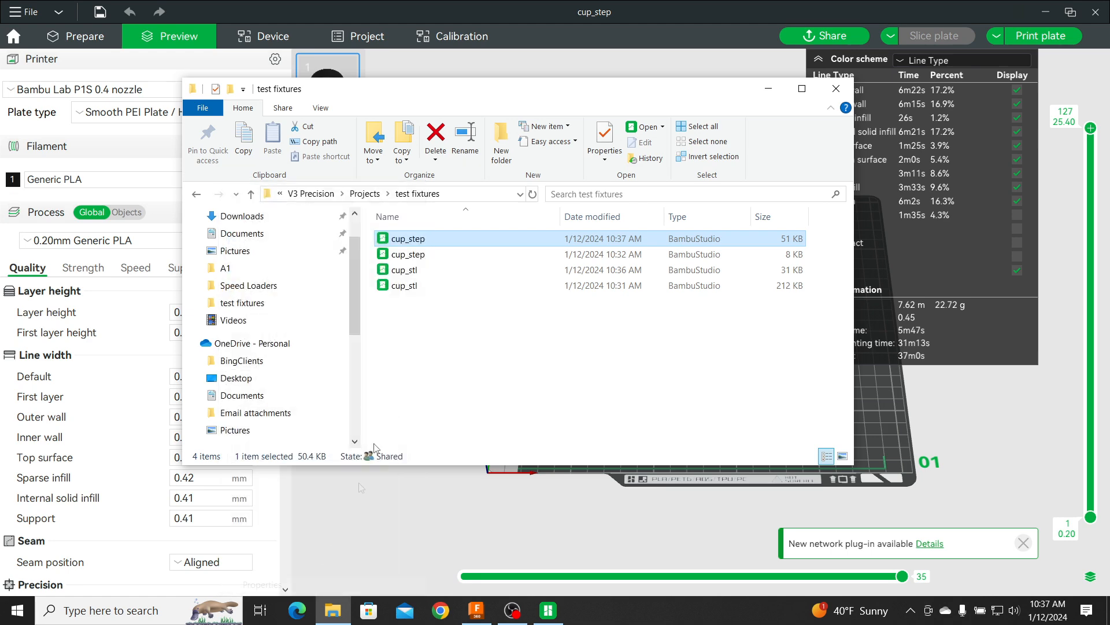
{"action": "left_click", "coordinate": [603, 135]}
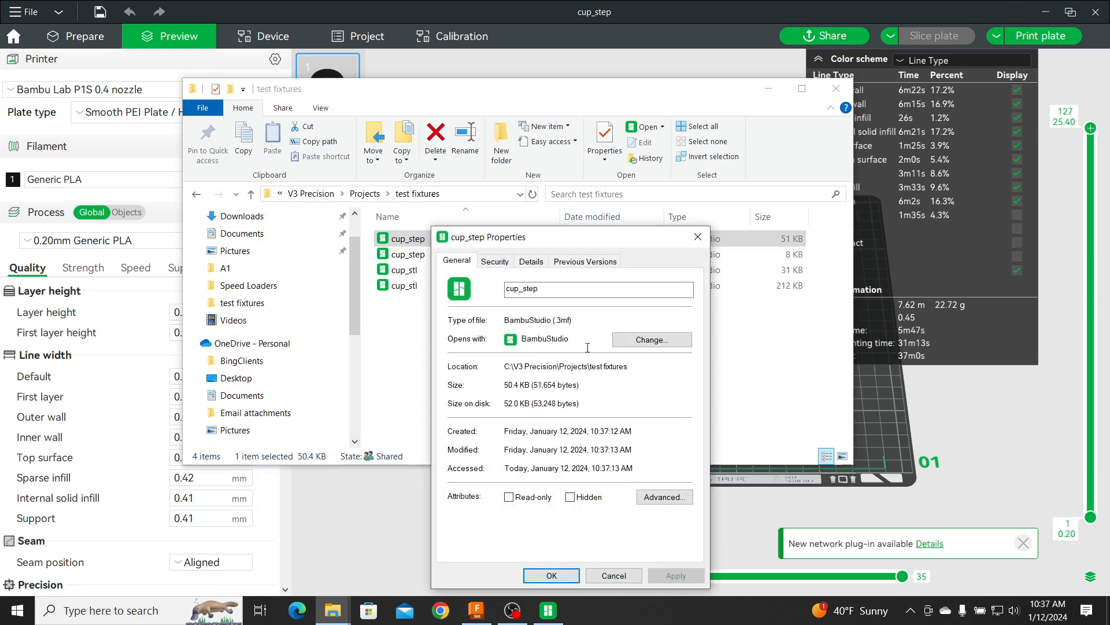
{"action": "left_click", "coordinate": [612, 574]}
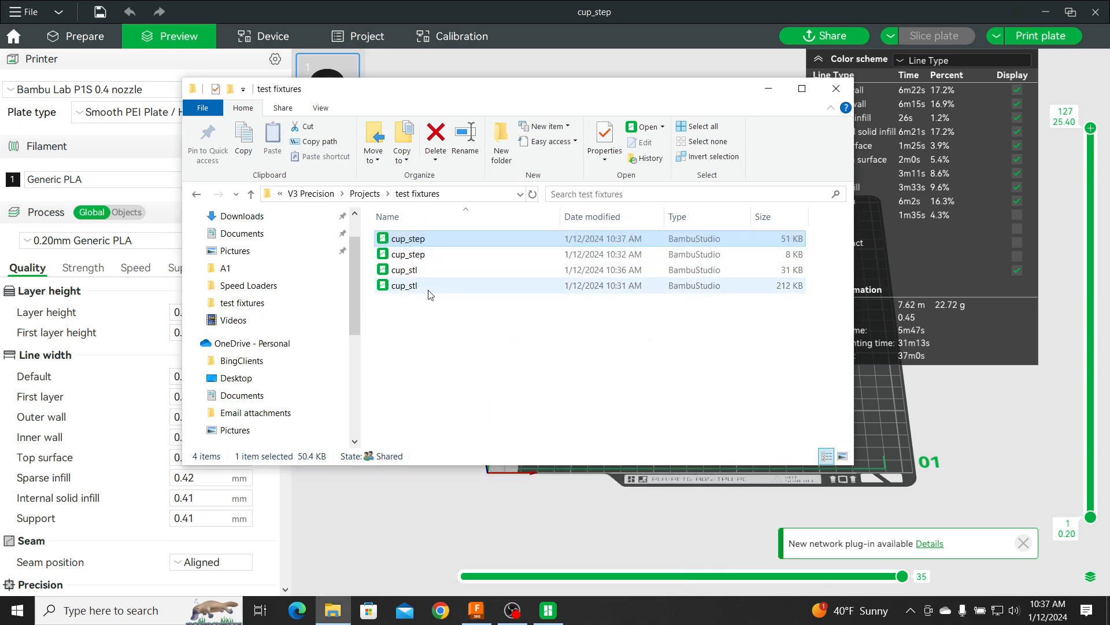
{"action": "mouse_move", "coordinate": [421, 290]}
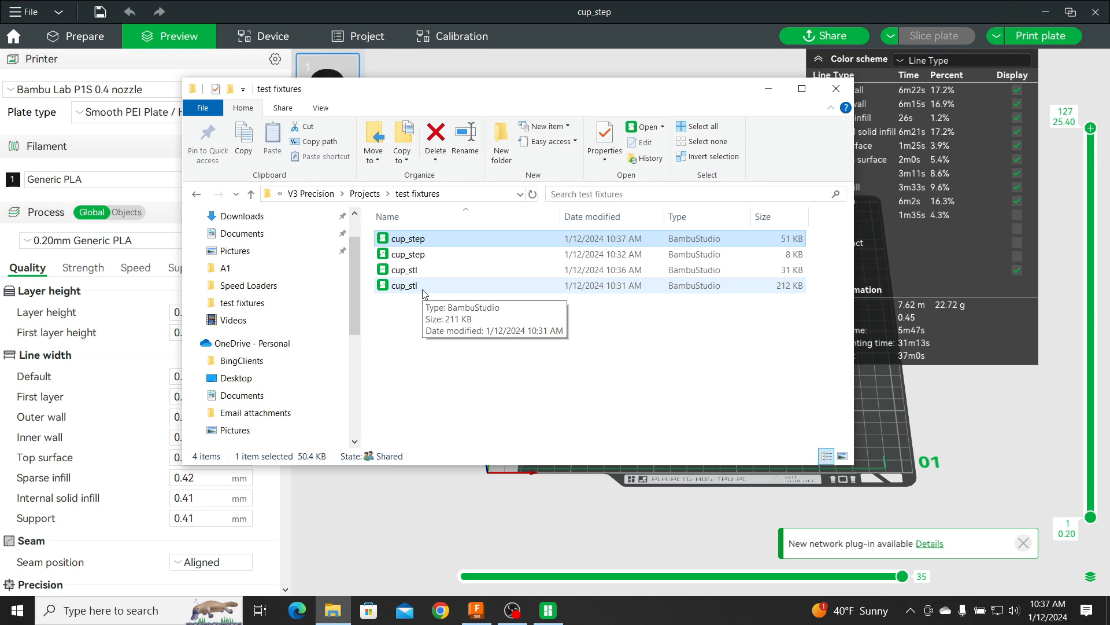
{"action": "mouse_move", "coordinate": [428, 292]}
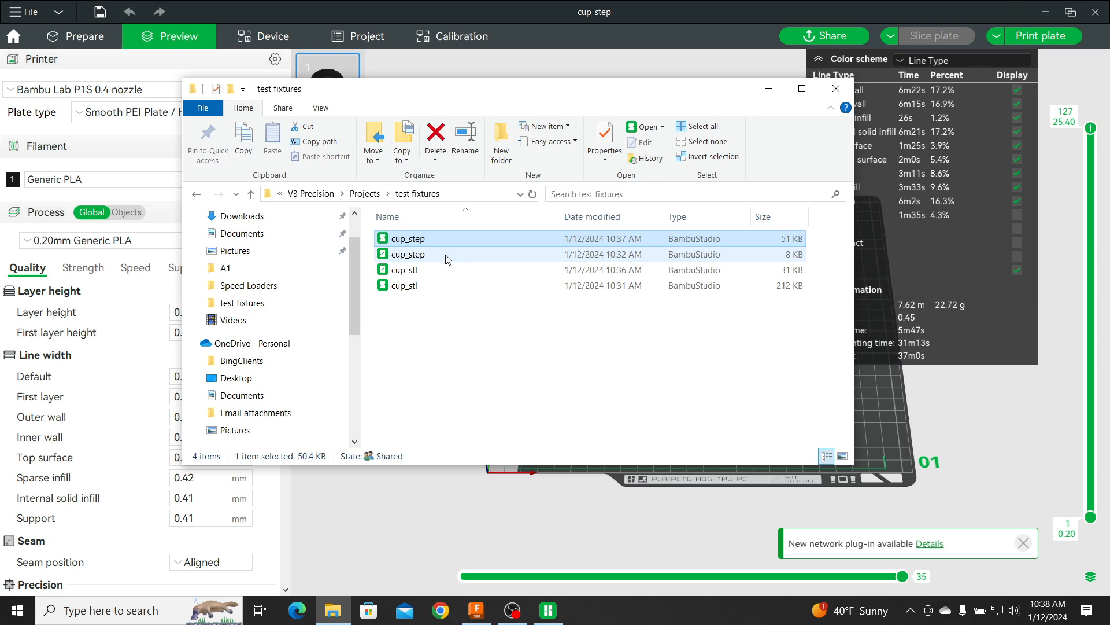
{"action": "left_click", "coordinate": [407, 238]}
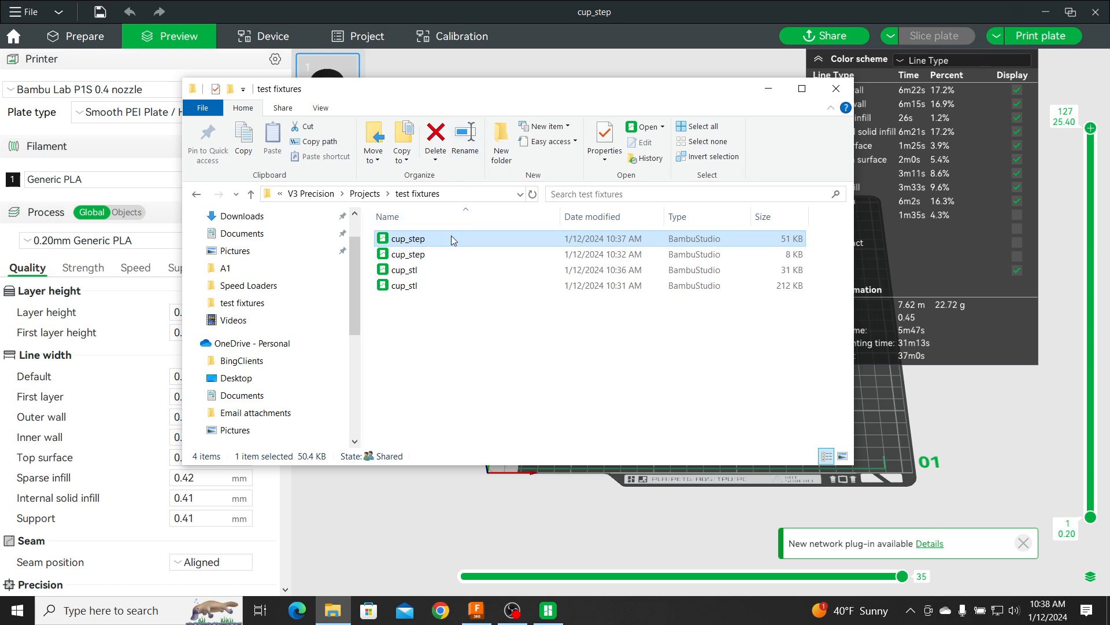
{"action": "mouse_move", "coordinate": [433, 282]}
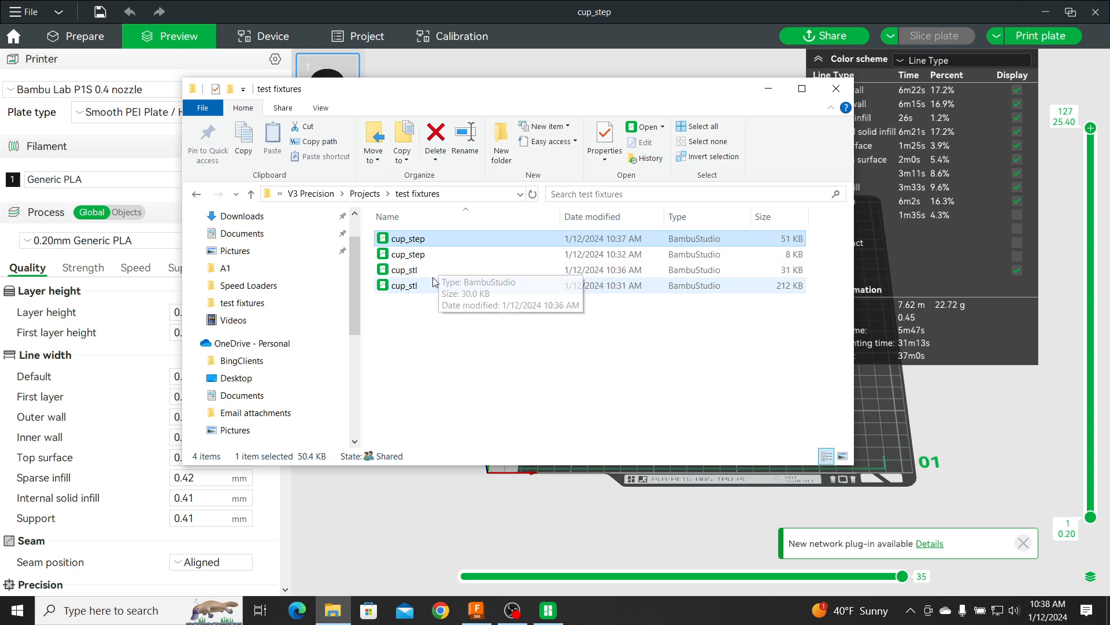
{"action": "mouse_move", "coordinate": [439, 270]}
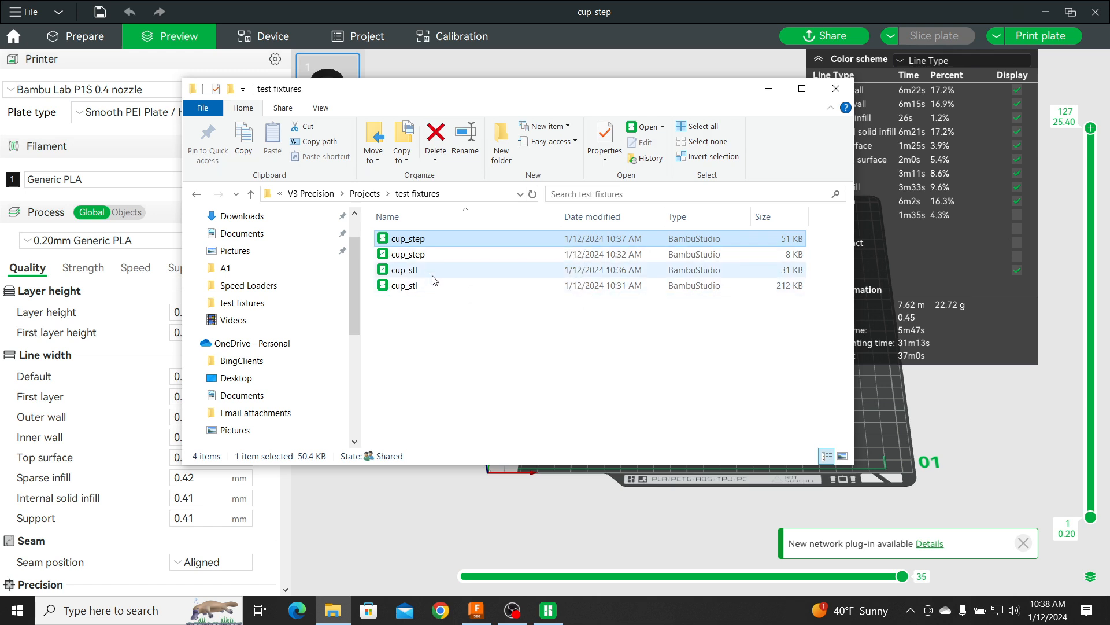
{"action": "mouse_move", "coordinate": [456, 240]}
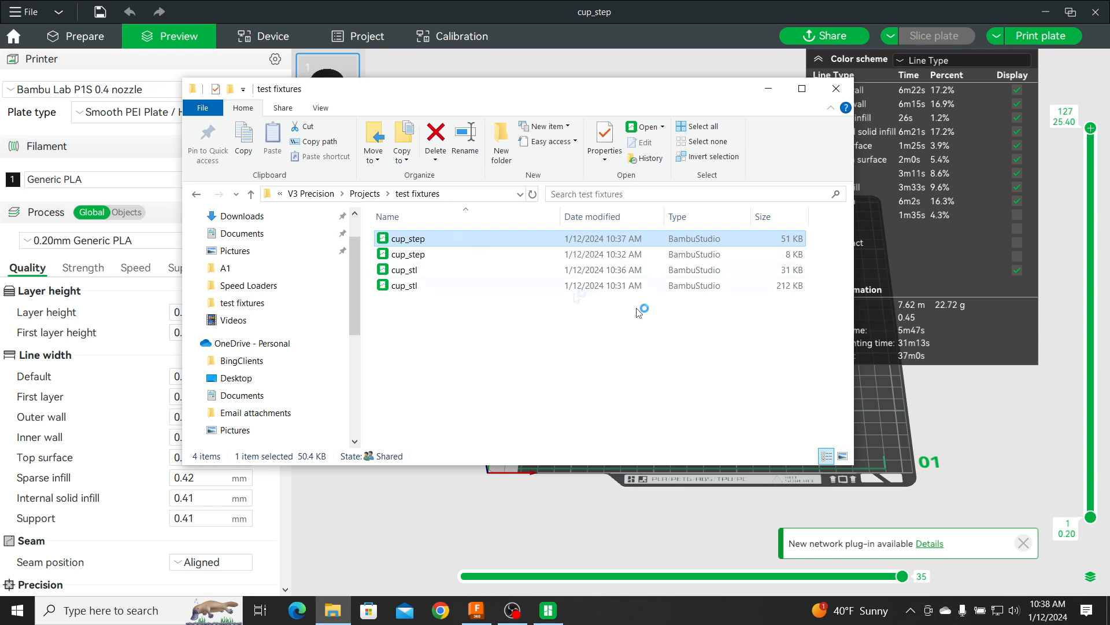
{"action": "mouse_move", "coordinate": [923, 359]}
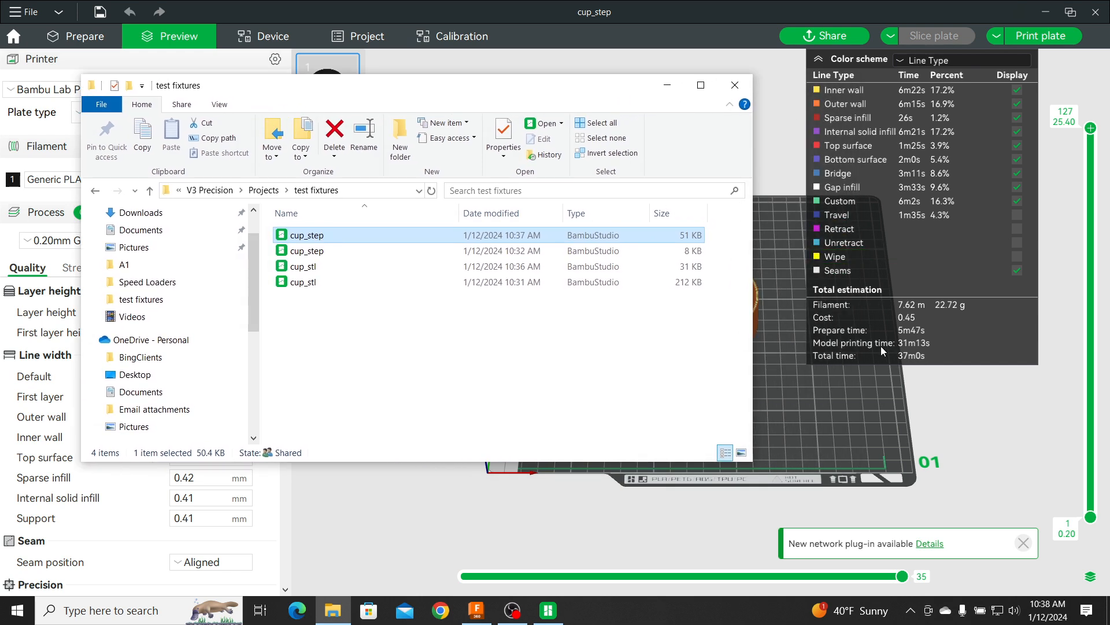
{"action": "mouse_move", "coordinate": [931, 366]}
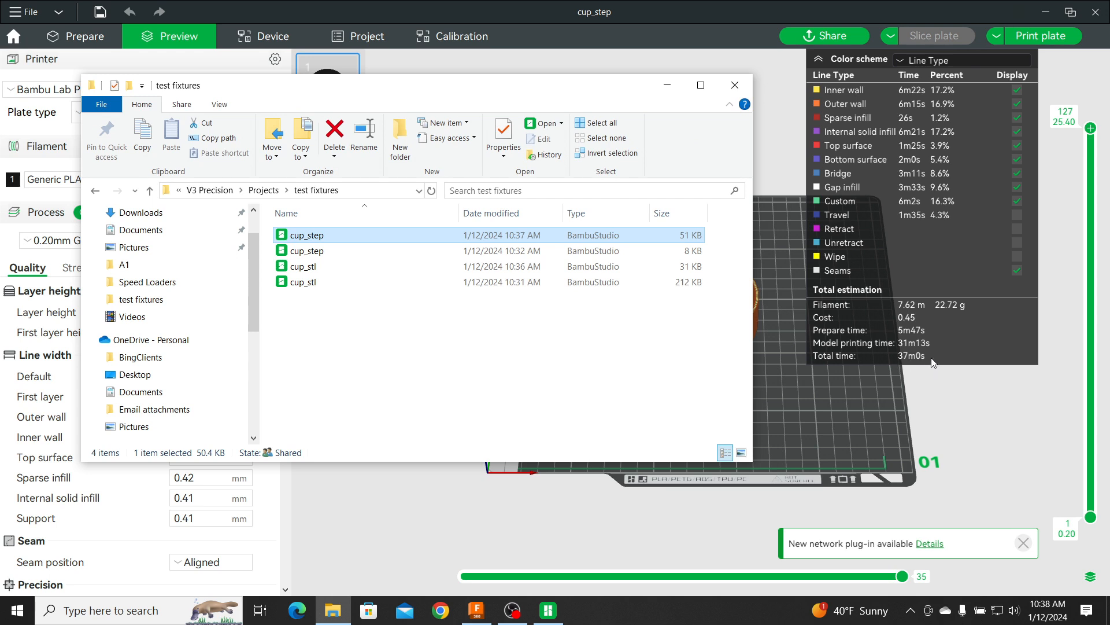
{"action": "mouse_move", "coordinate": [882, 371]}
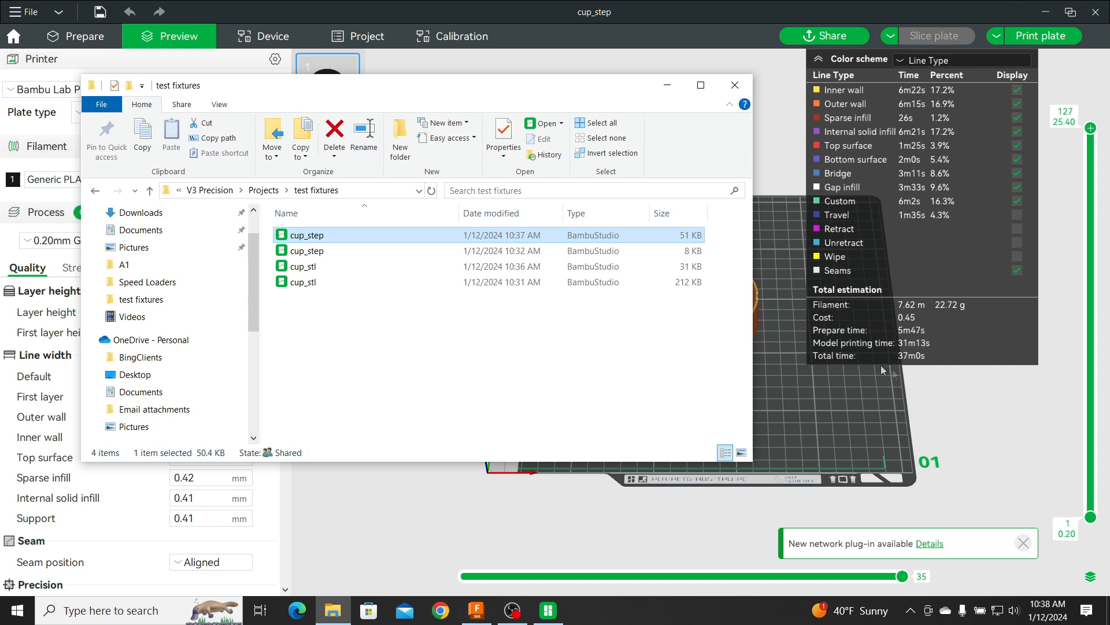
{"action": "mouse_move", "coordinate": [883, 368]}
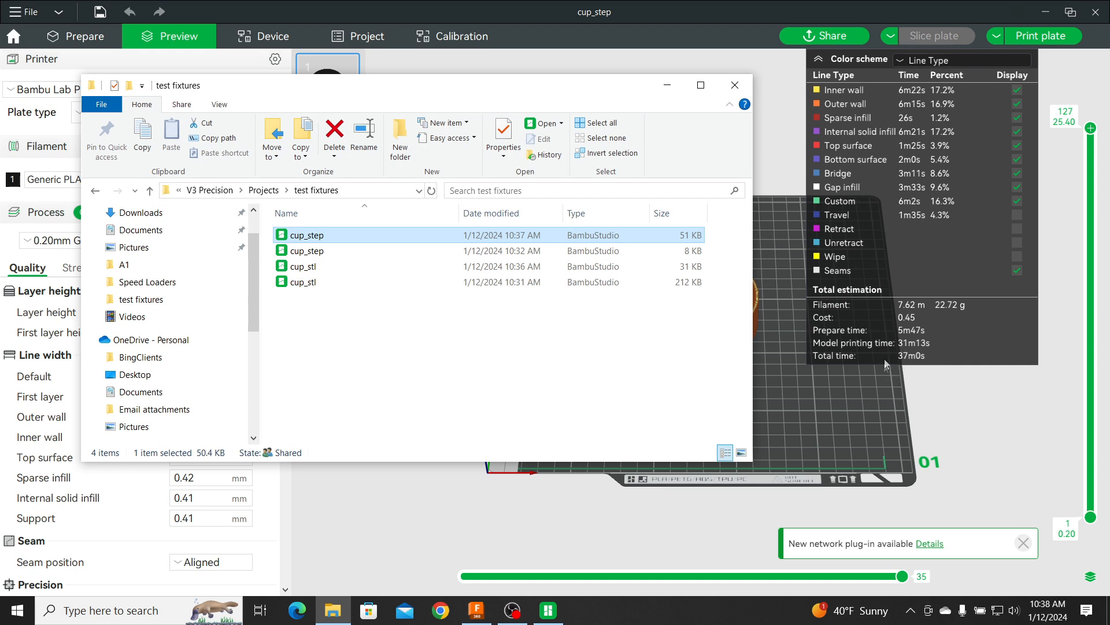
{"action": "mouse_move", "coordinate": [557, 78]}
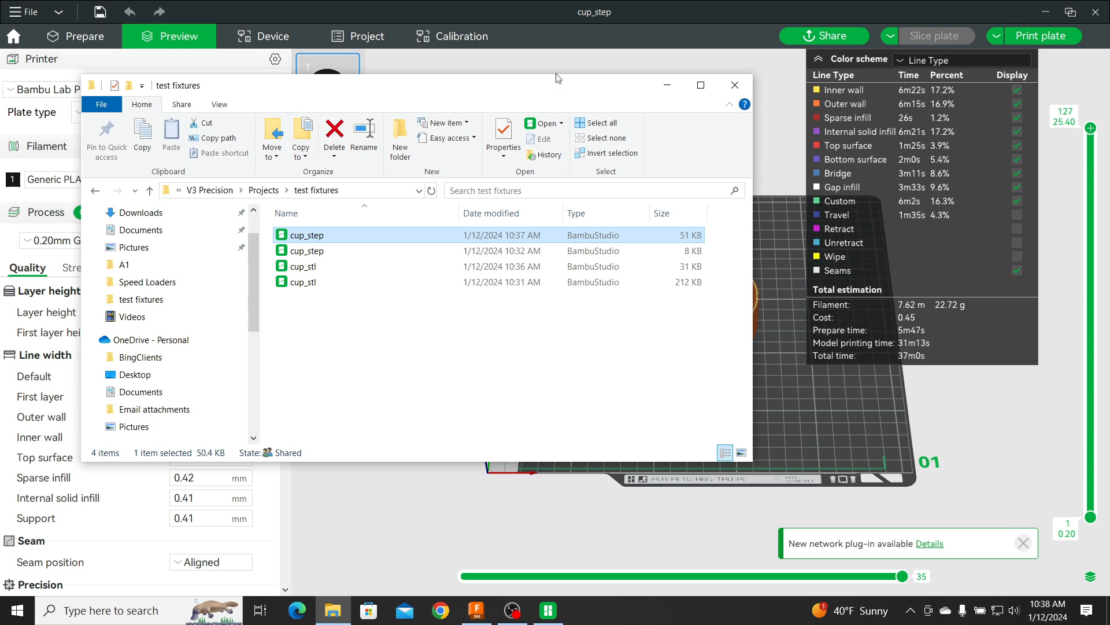
{"action": "mouse_move", "coordinate": [748, 109]}
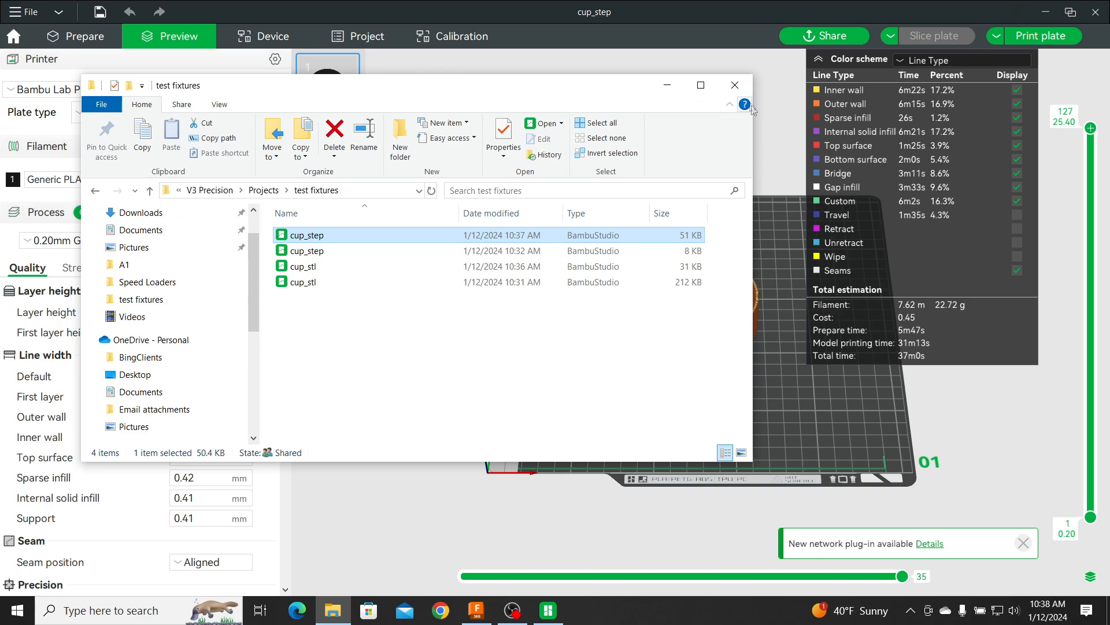